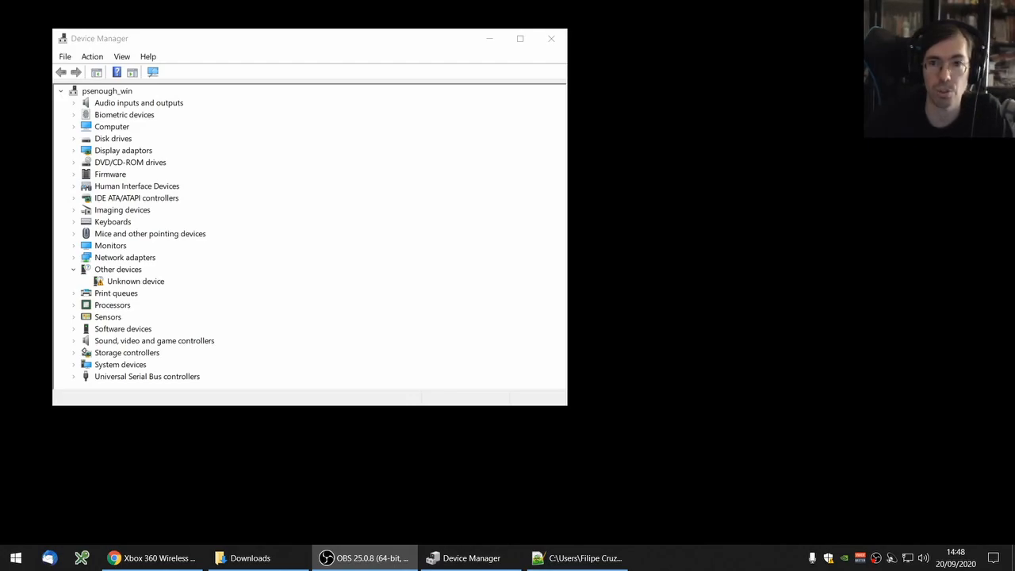
- View the hardware IDs of the unknown device under Other devices, then close its properties
left_click(136, 282)
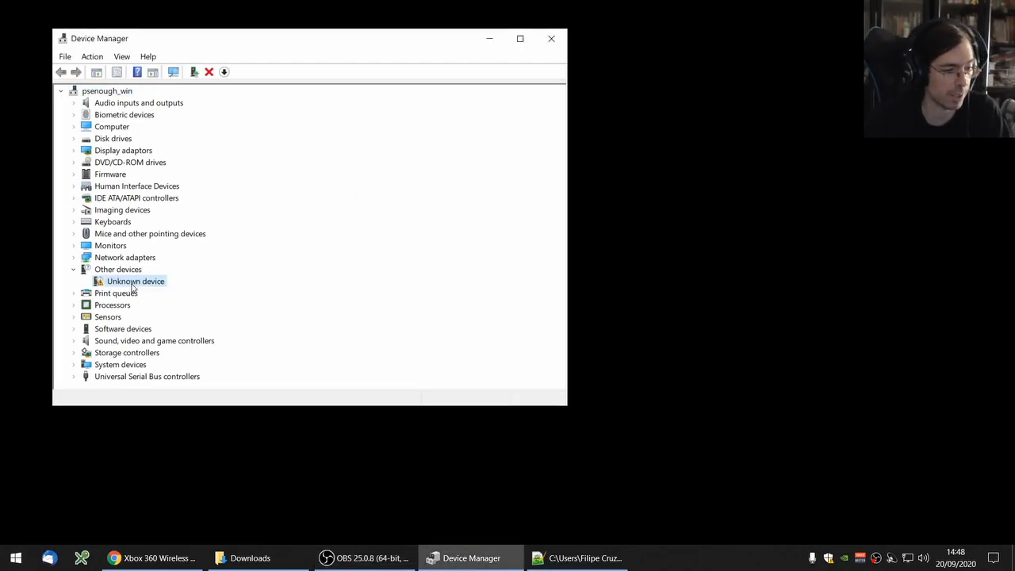
right_click(134, 281)
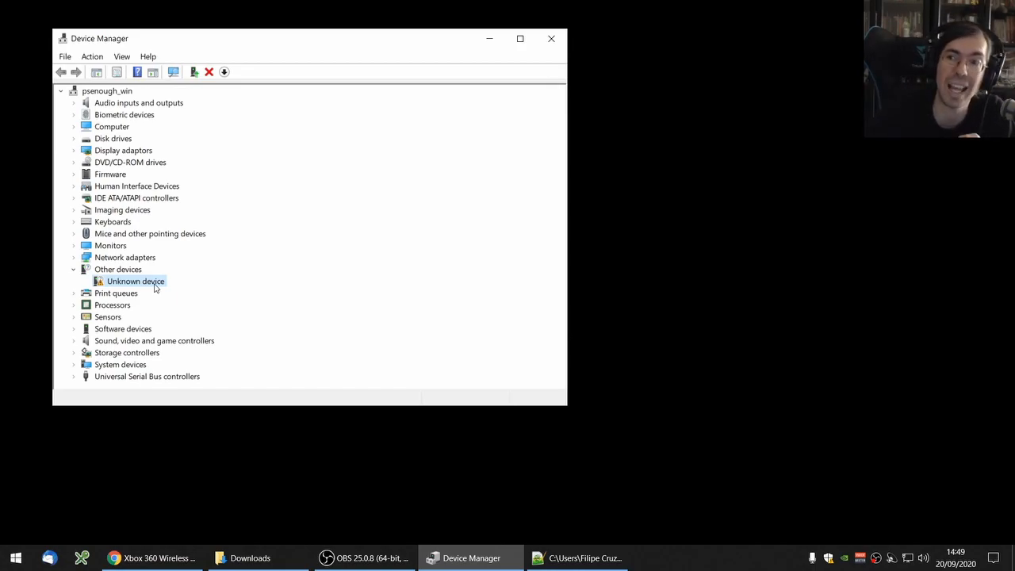
right_click(135, 281)
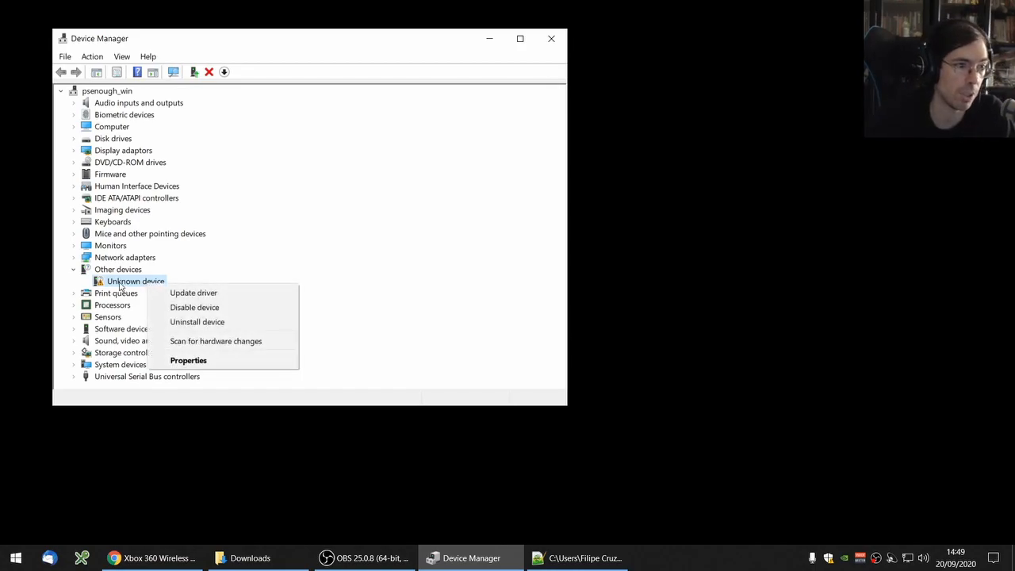
mouse_move(188, 360)
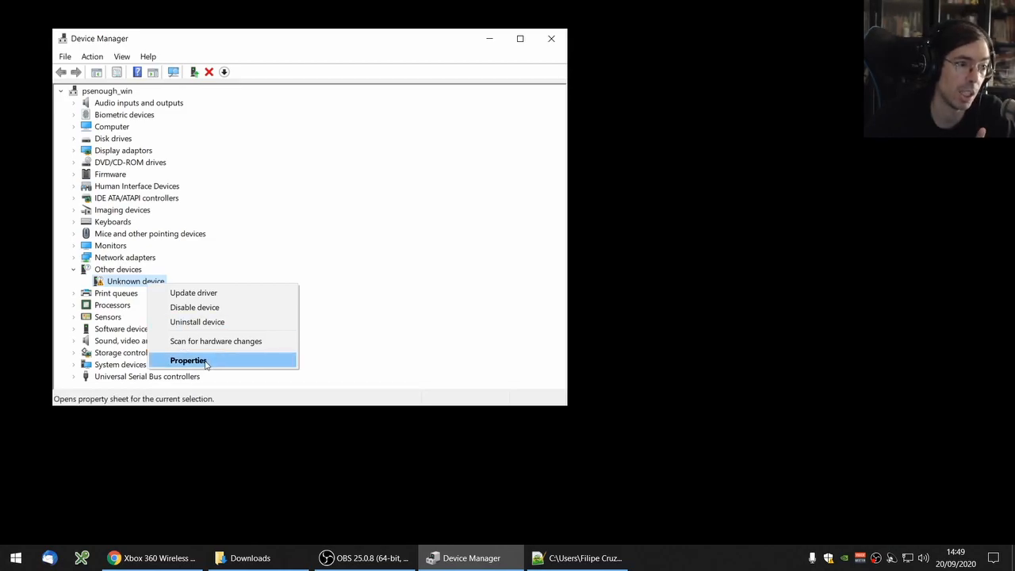
left_click(188, 360)
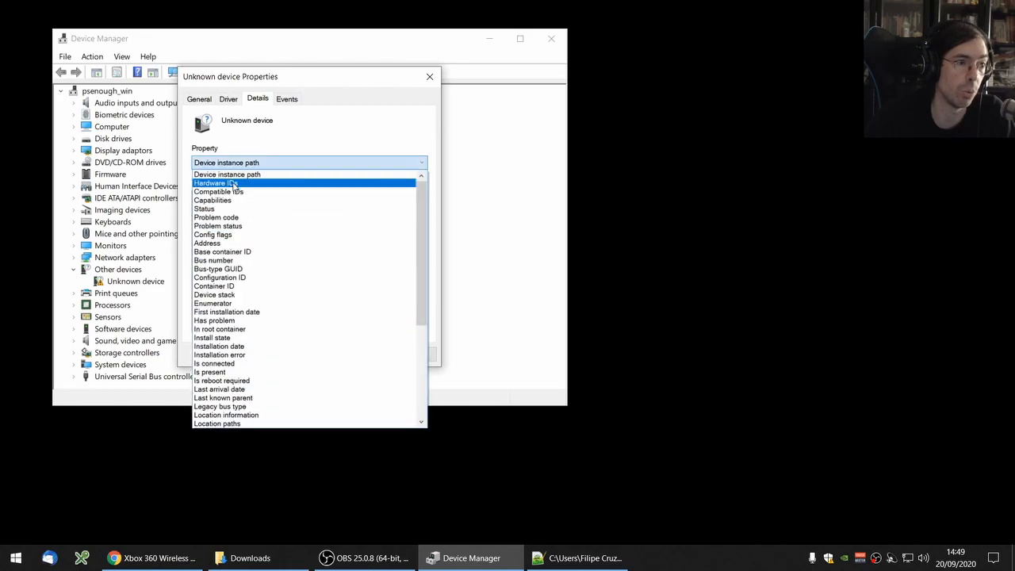
left_click(214, 182)
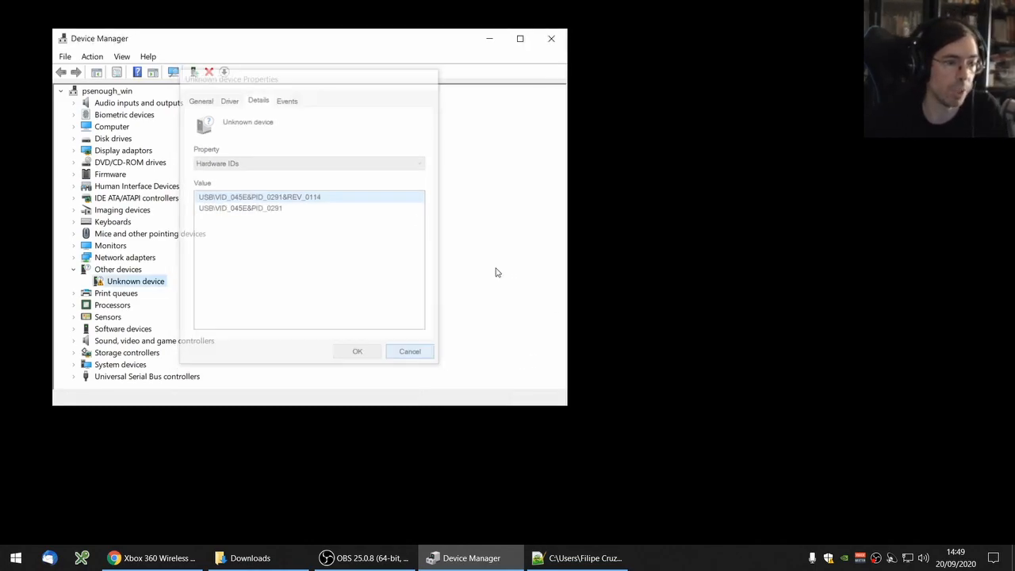
left_click(410, 352)
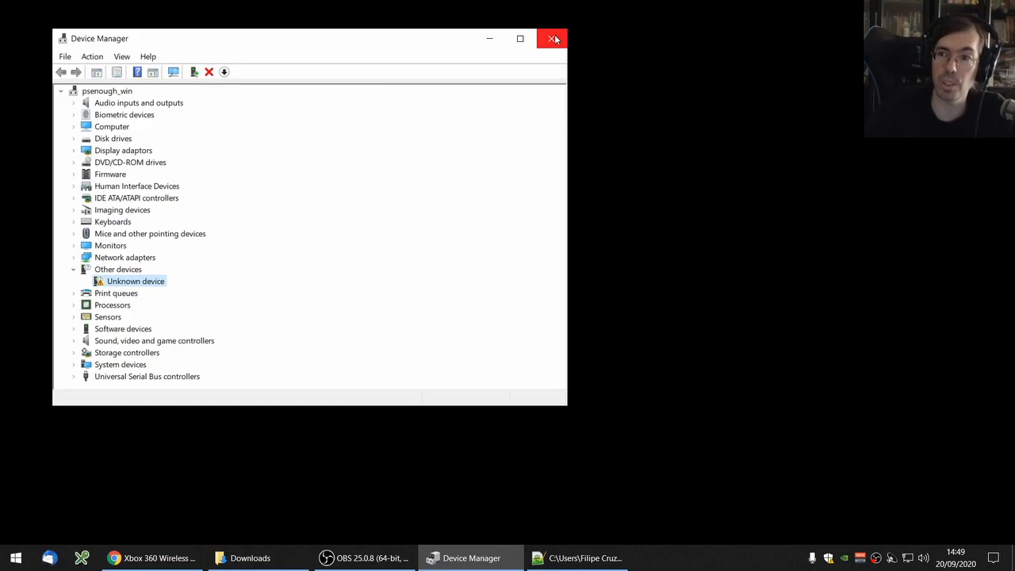
- Close Device Manager and download Xbox 360 Accessories Software 1.2 for Windows 7 64-bit
left_click(554, 38)
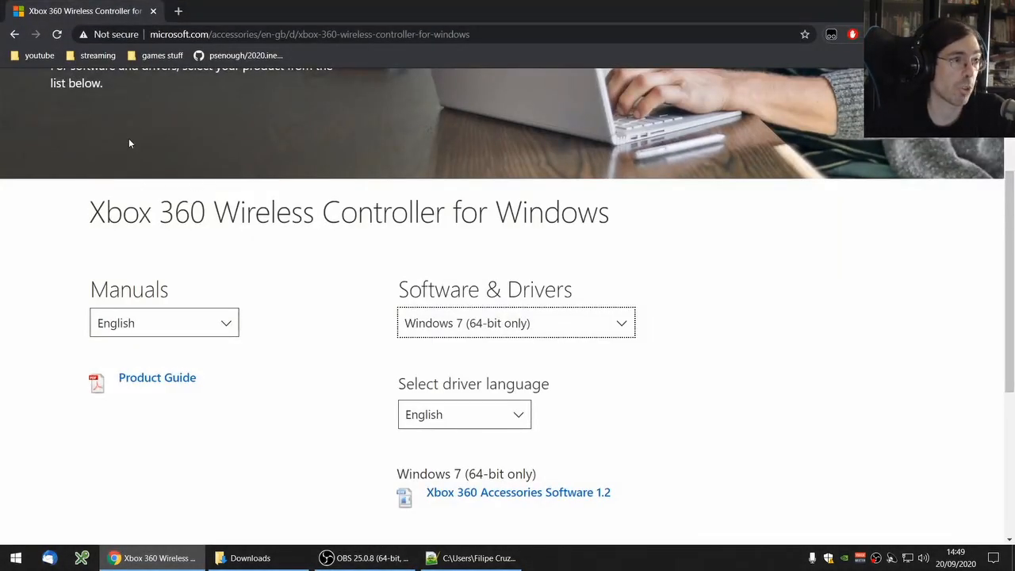
left_click(309, 35)
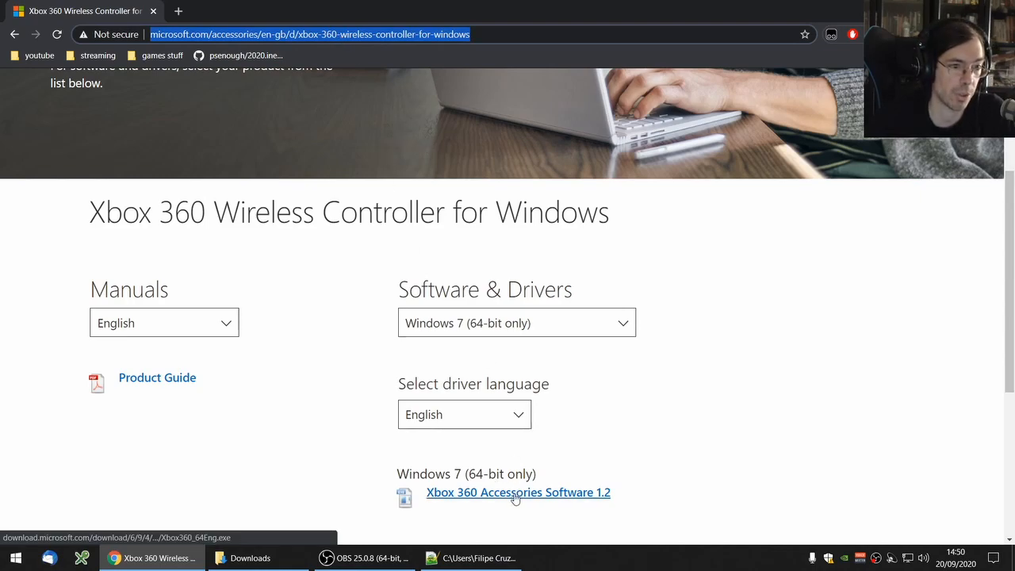
left_click(516, 323)
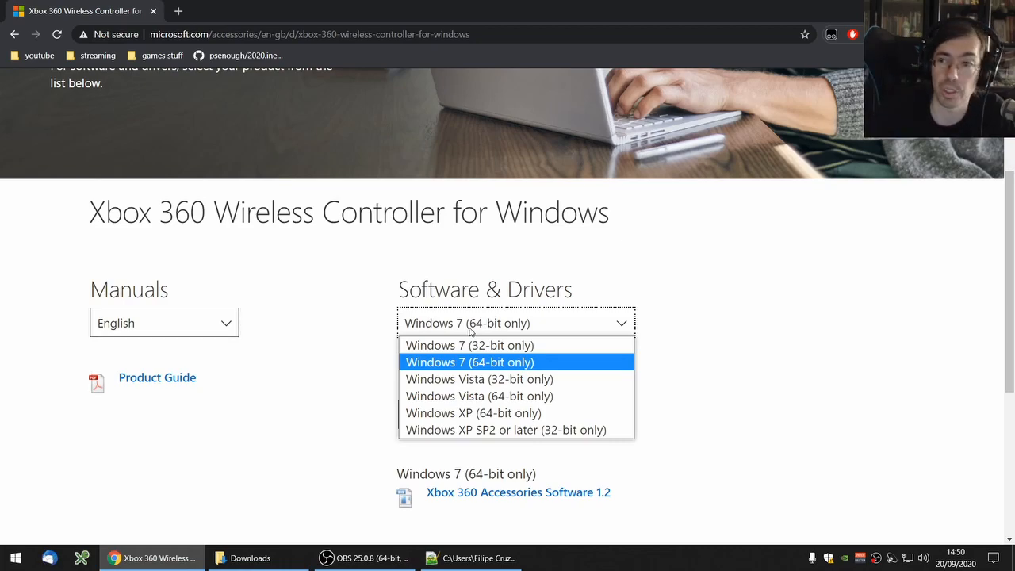
left_click(468, 362)
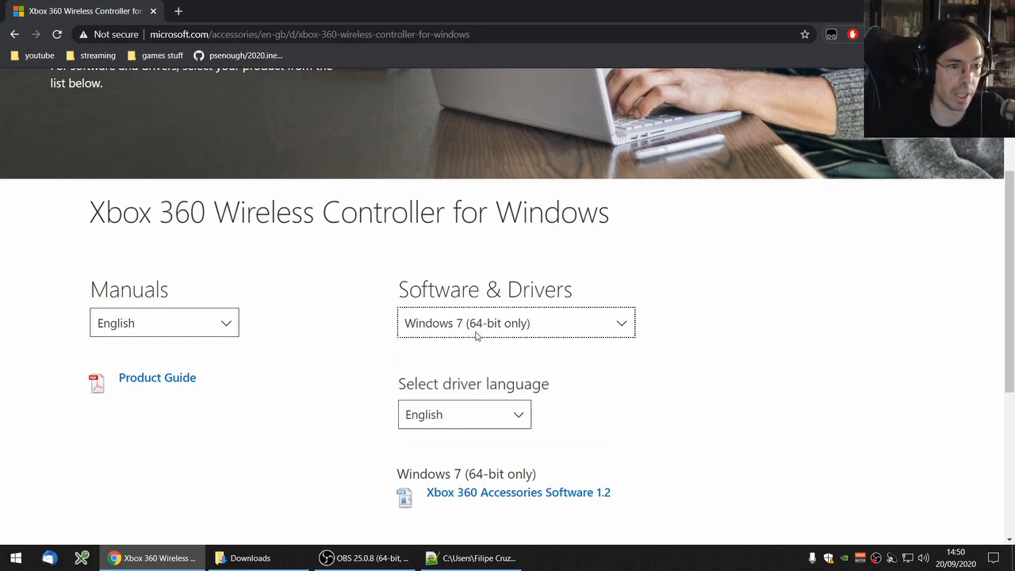
- Keep the downloaded Xbox360_64Eng.exe despite the warning and show it in Downloads
left_click(518, 492)
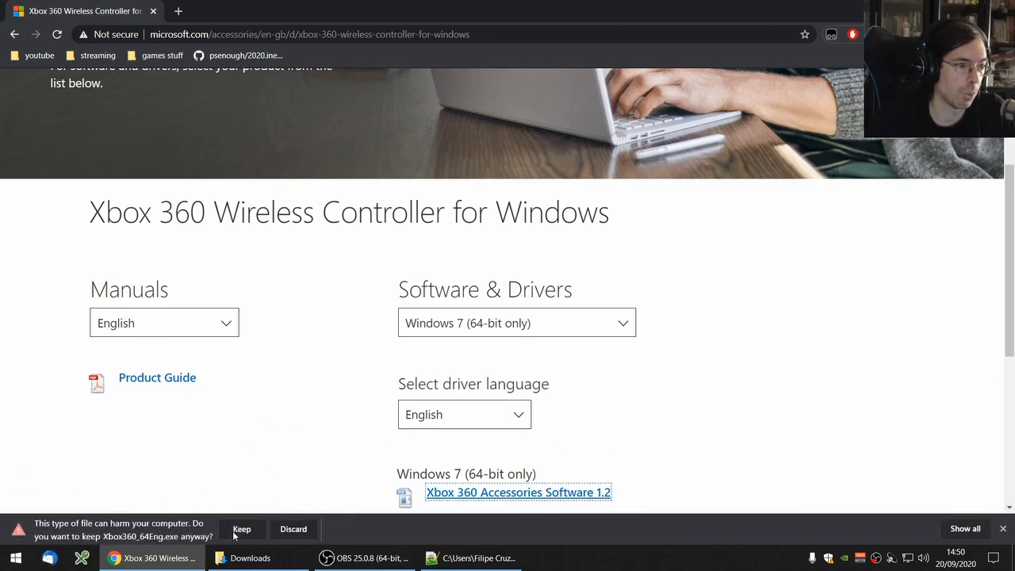
left_click(241, 529)
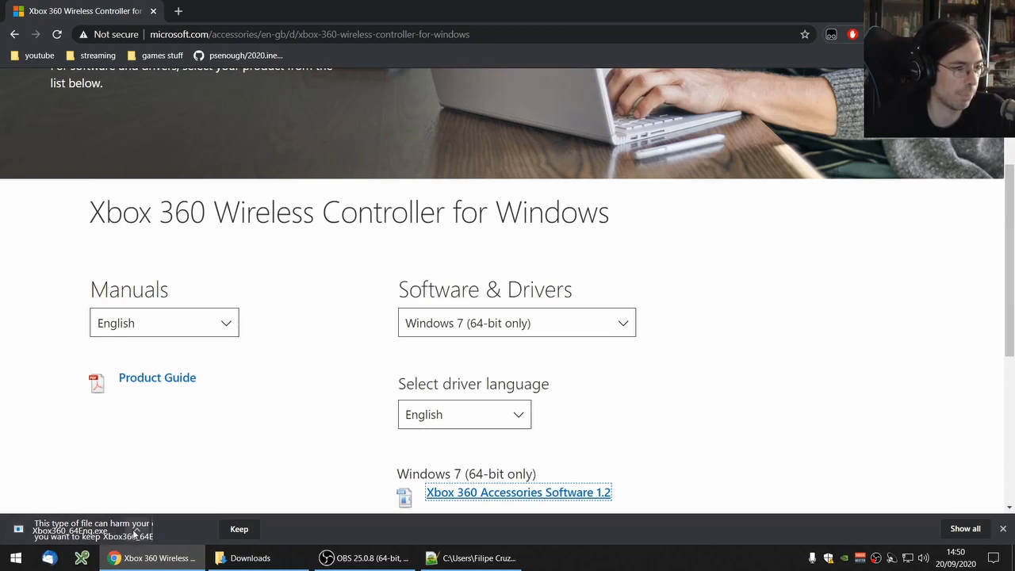
left_click(137, 529)
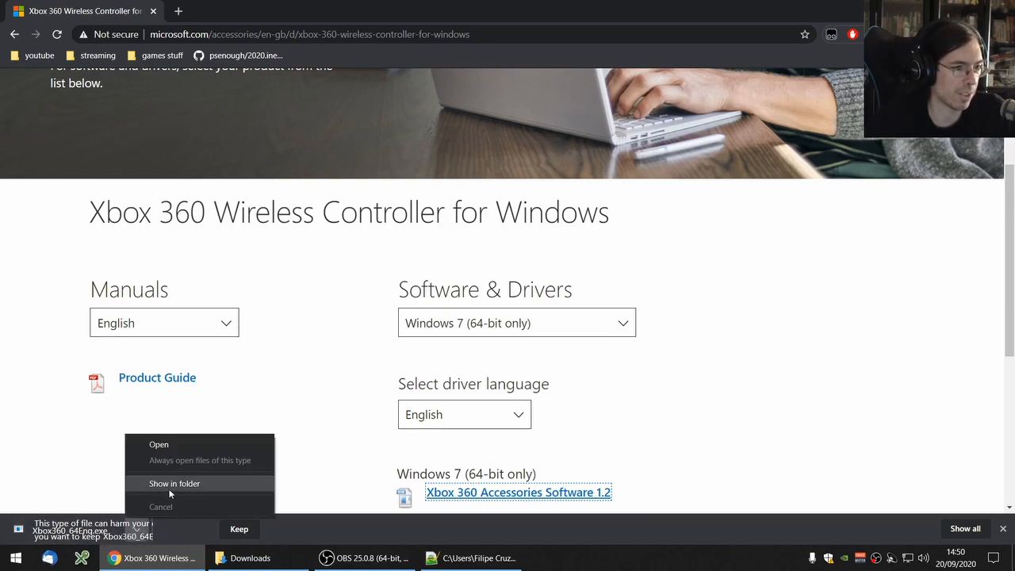
left_click(174, 483)
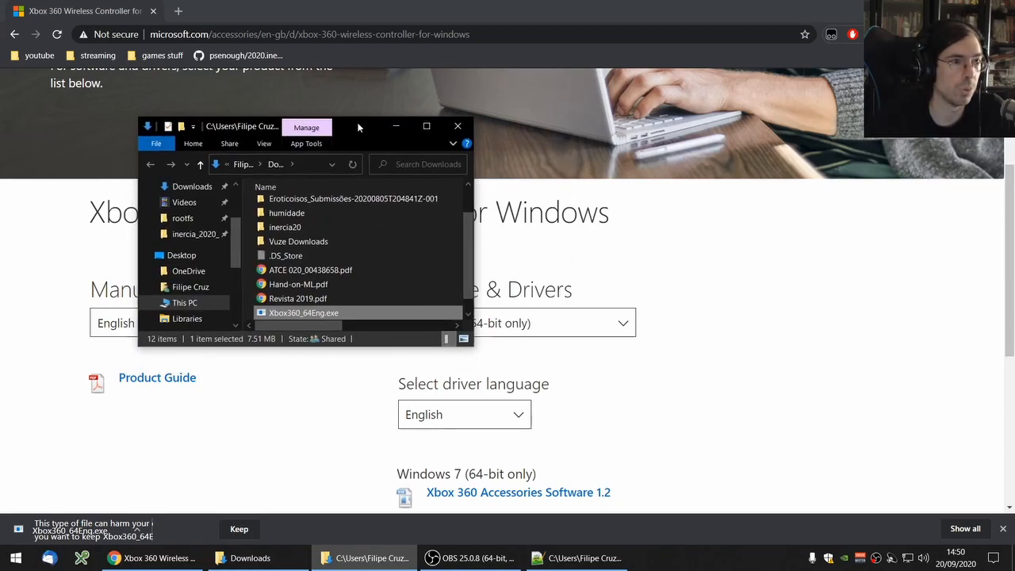
- Maximize Downloads and extract Xbox360_64Eng.exe into its own folder
left_click(427, 126)
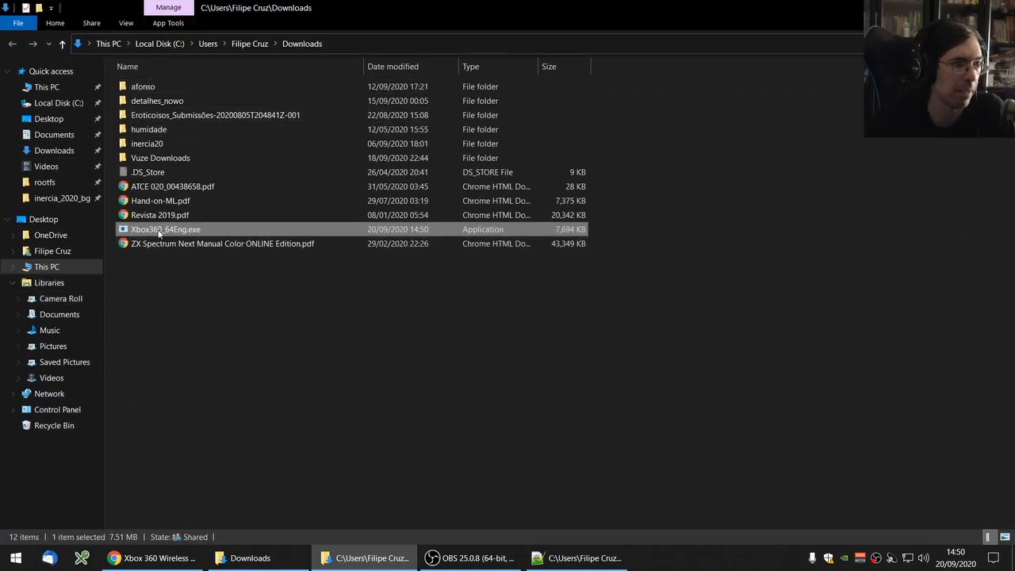
mouse_move(165, 229)
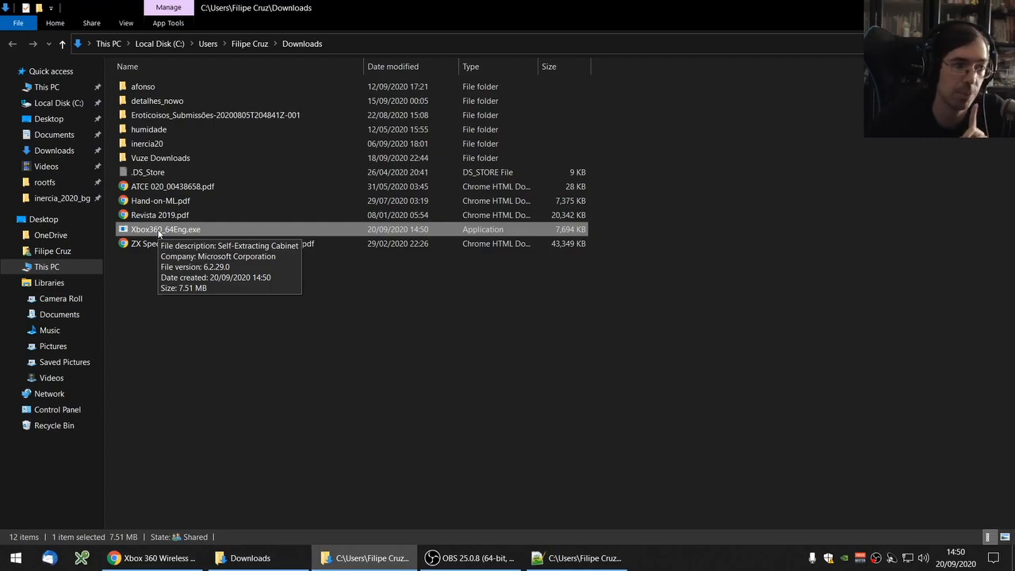
right_click(165, 229)
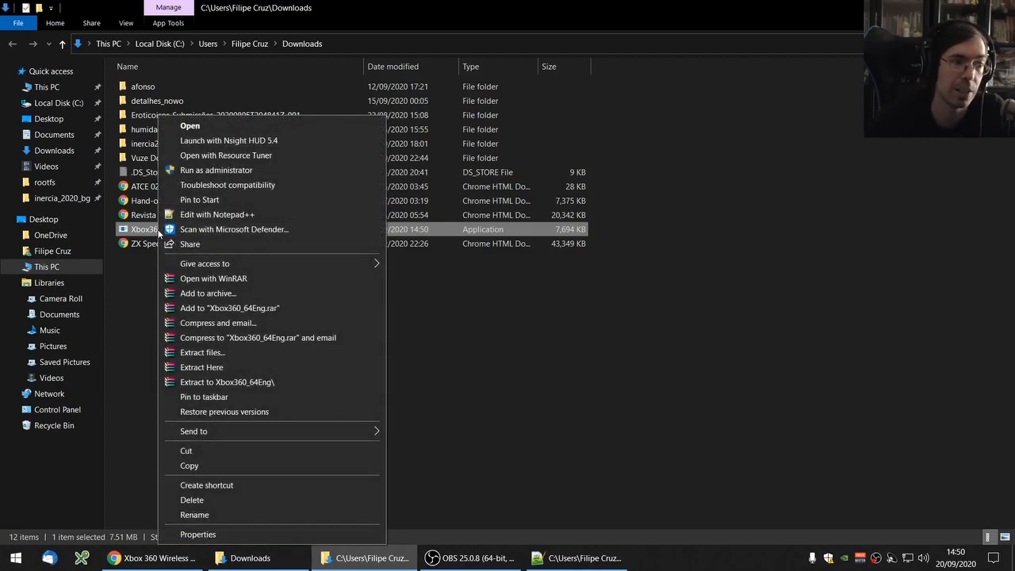
mouse_move(253, 389)
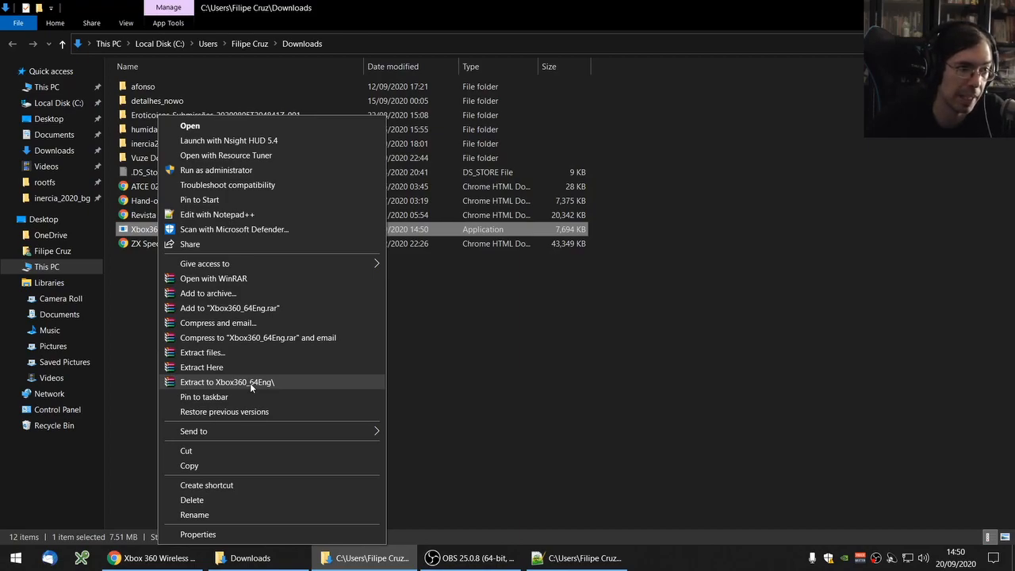
left_click(227, 382)
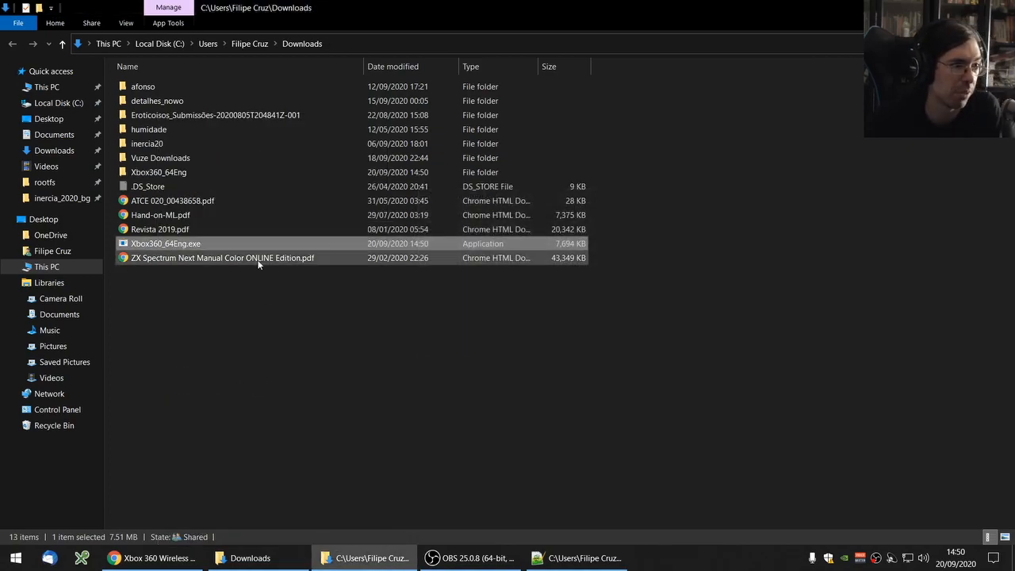
- Browse to setup64 > driver > win7 and edit xusb21.inf with Notepad++
double_click(159, 172)
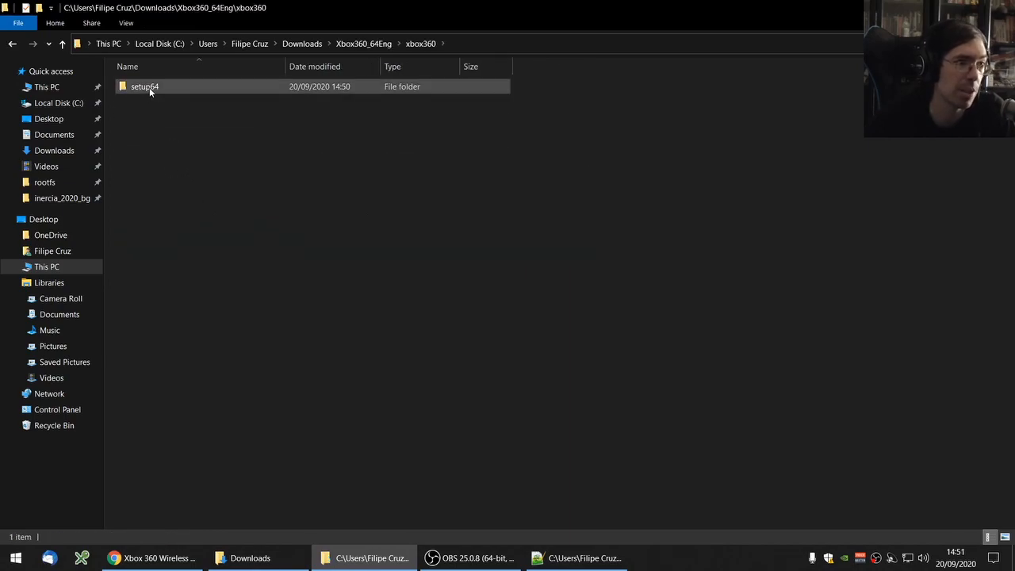
double_click(144, 86)
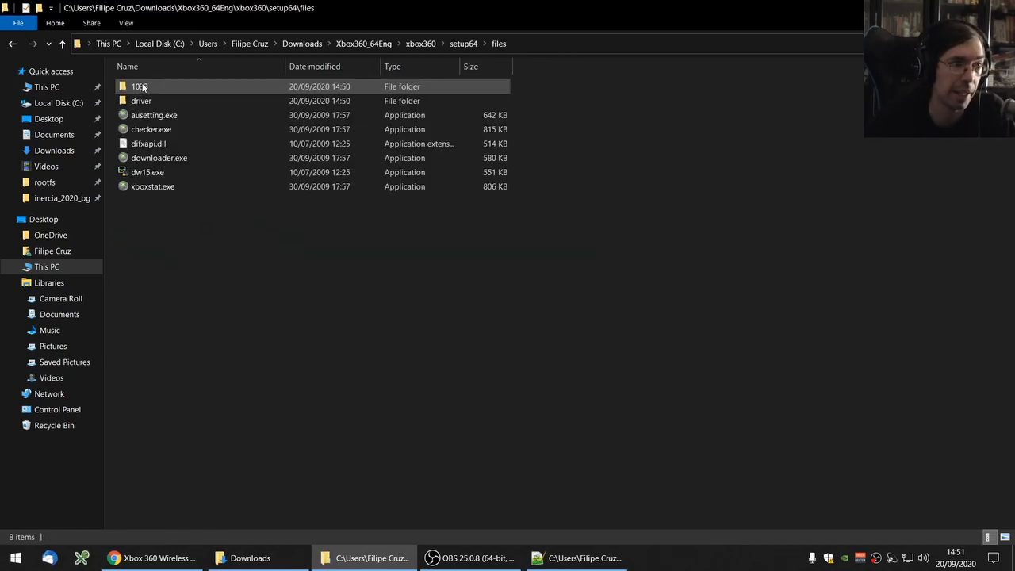
double_click(141, 101)
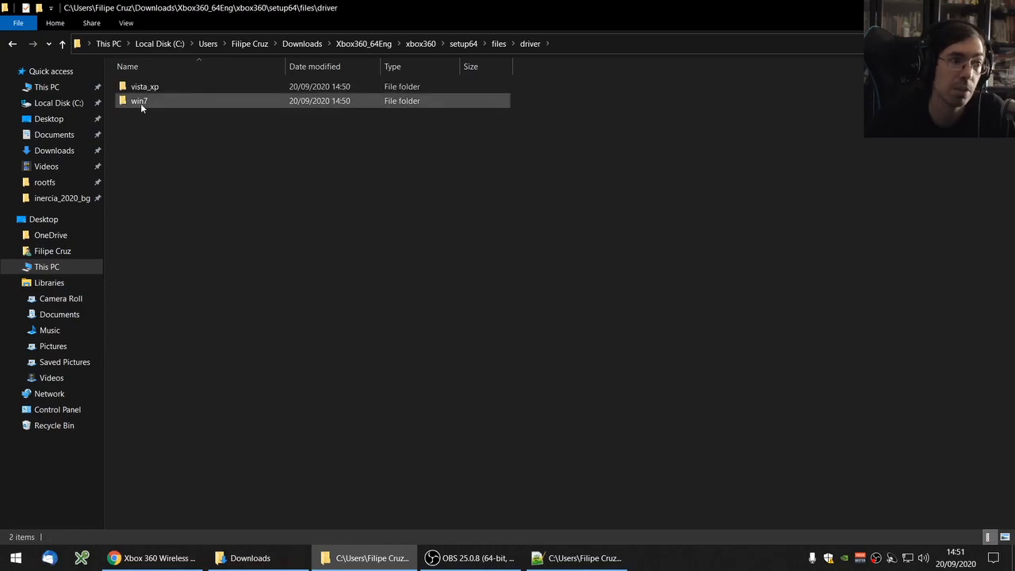
double_click(139, 101)
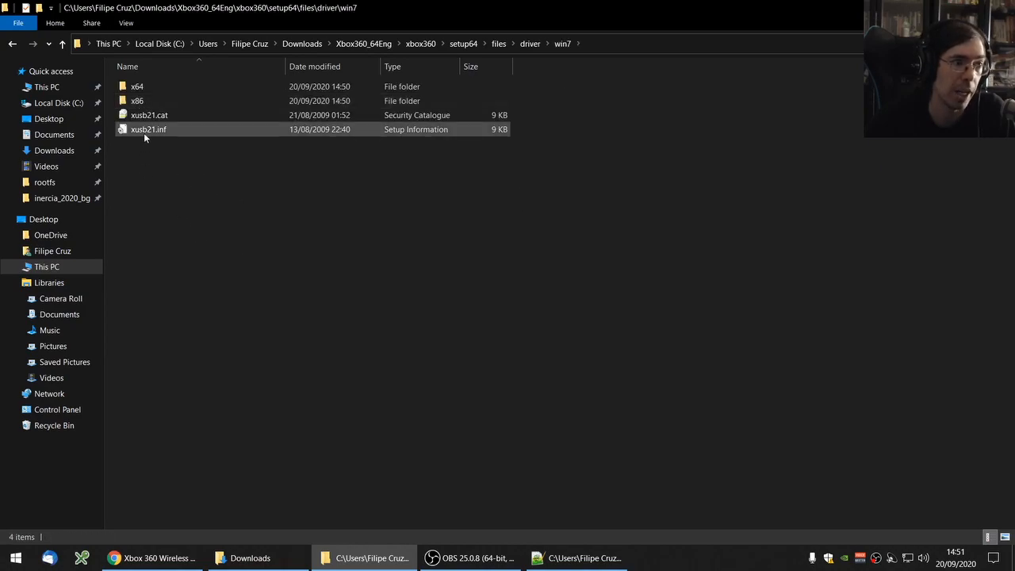
left_click(149, 129)
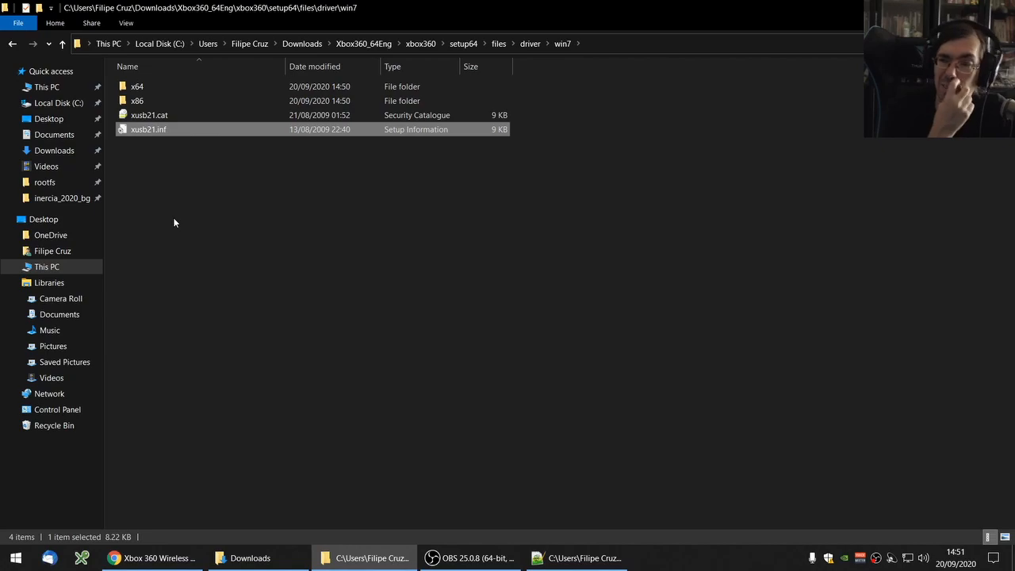
mouse_move(158, 130)
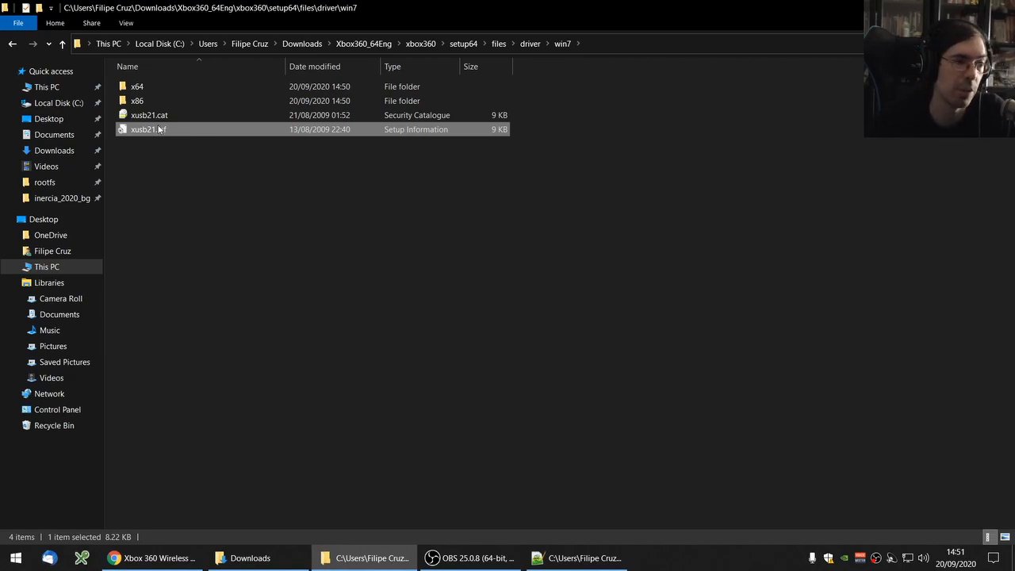
right_click(149, 129)
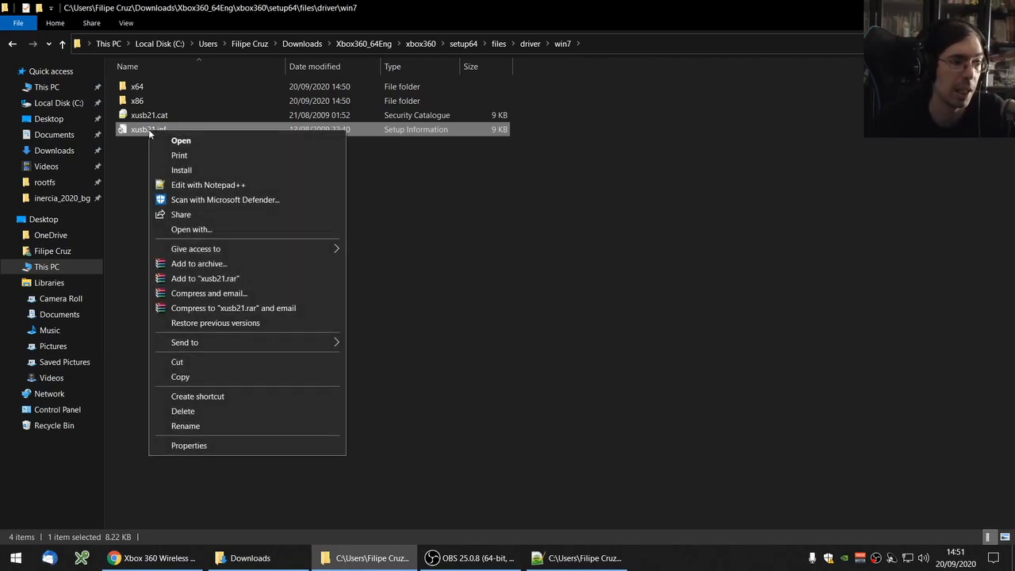
left_click(208, 185)
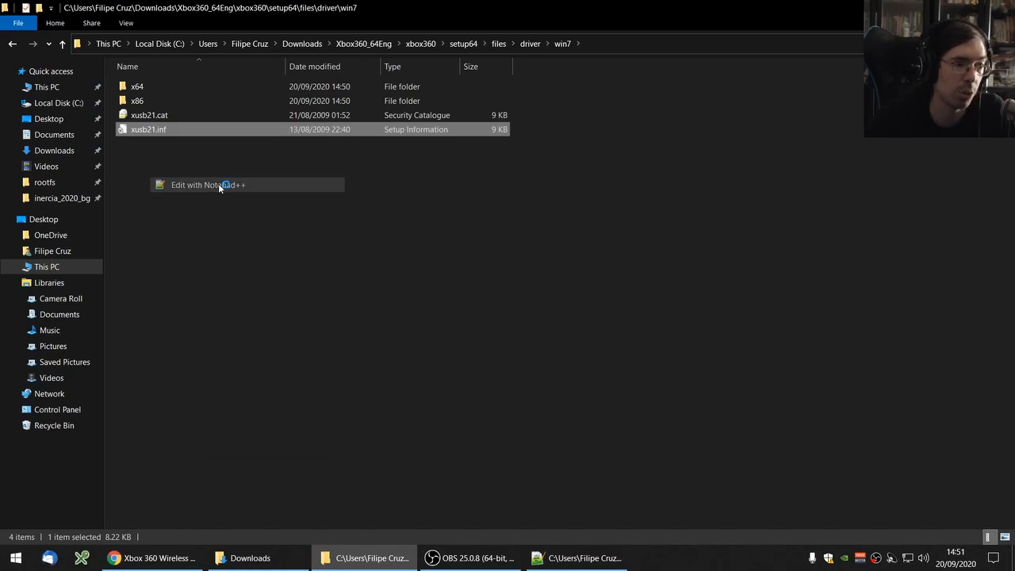
- Replace all five Pid_0719 entries in xusb21.inf with 0291 using Replace All
left_click(208, 185)
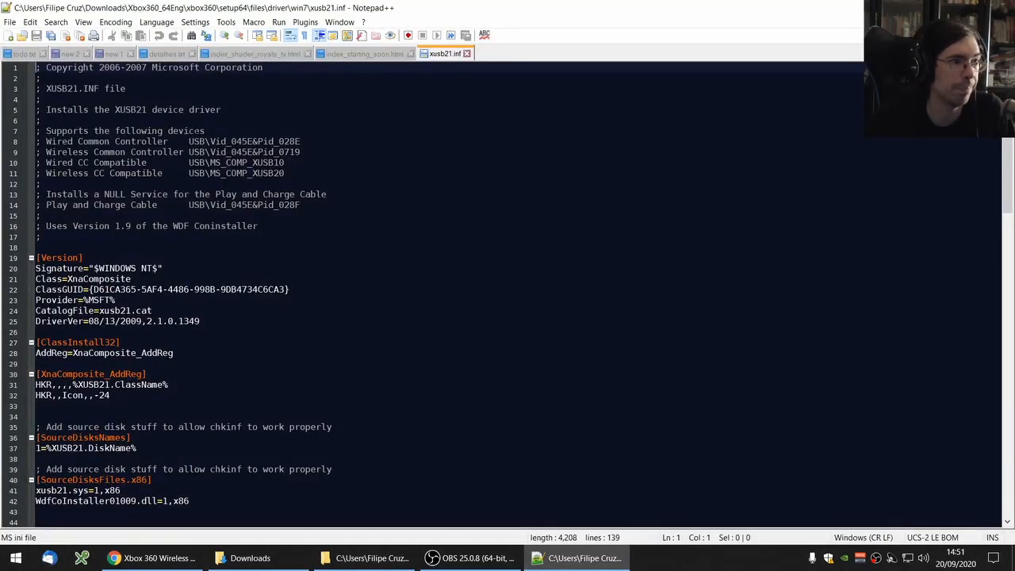
scroll("down", 3)
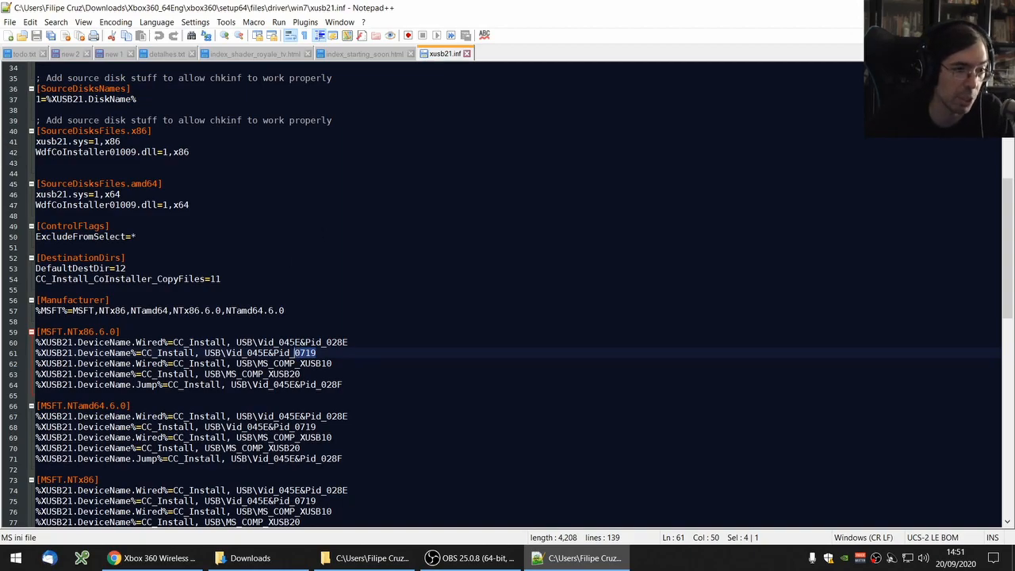
key("ctrl+f")
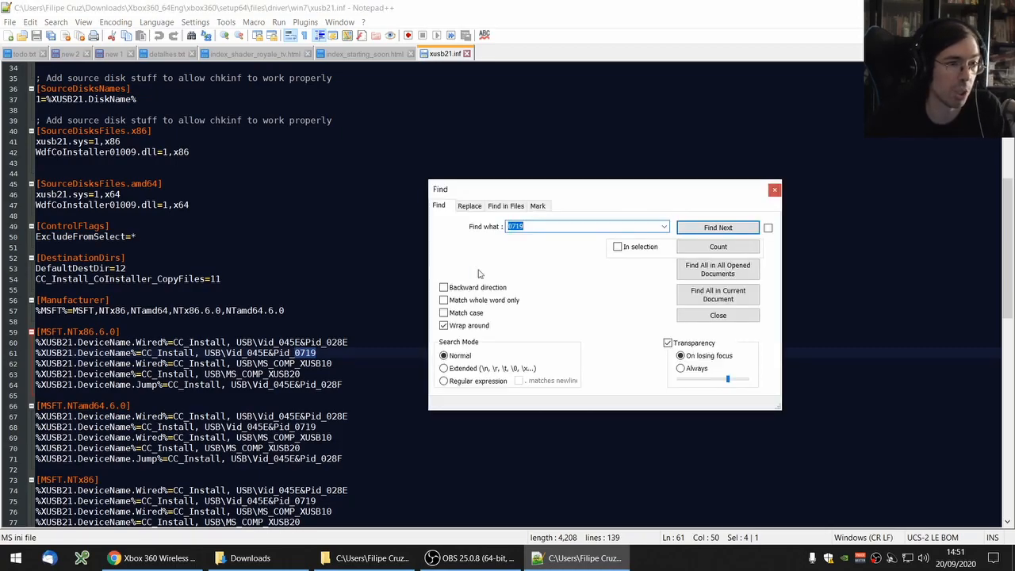
left_click(469, 205)
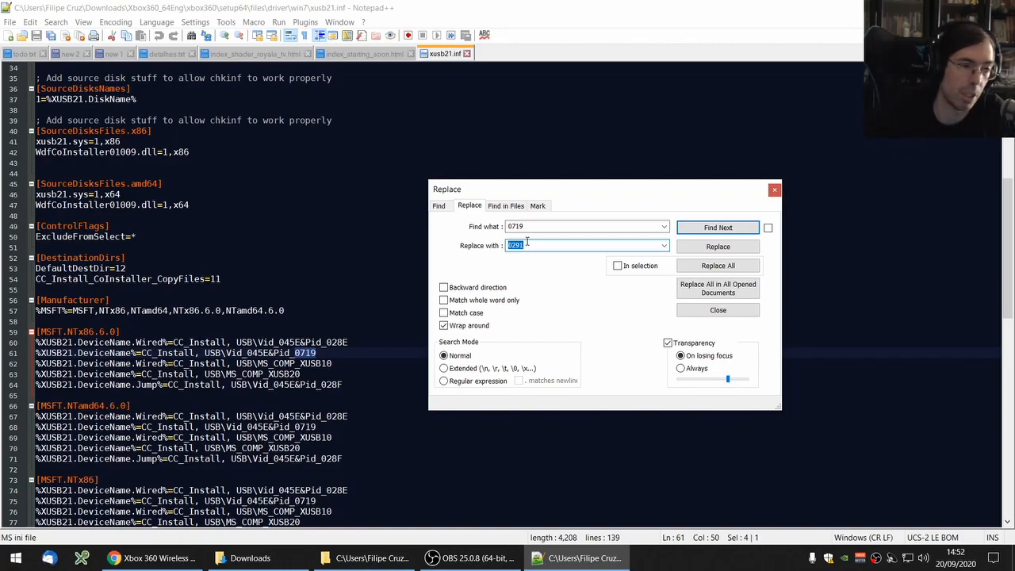
mouse_move(538, 269)
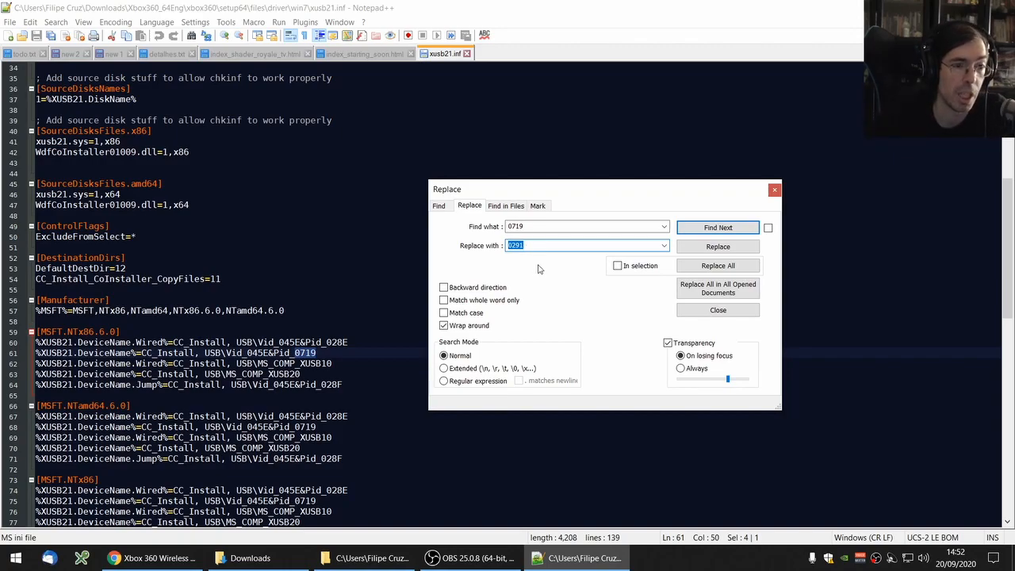
left_click(718, 266)
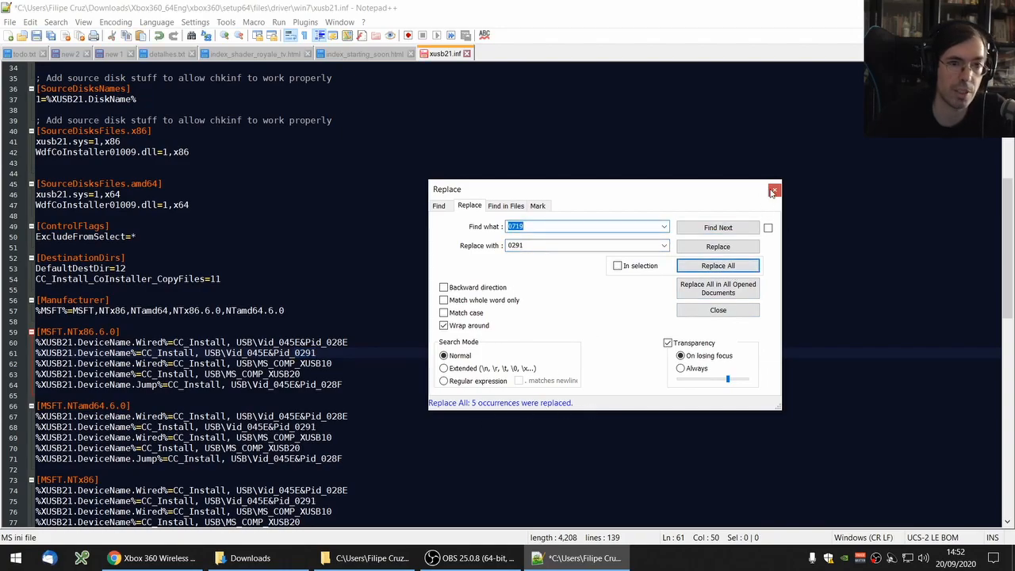
left_click(776, 190)
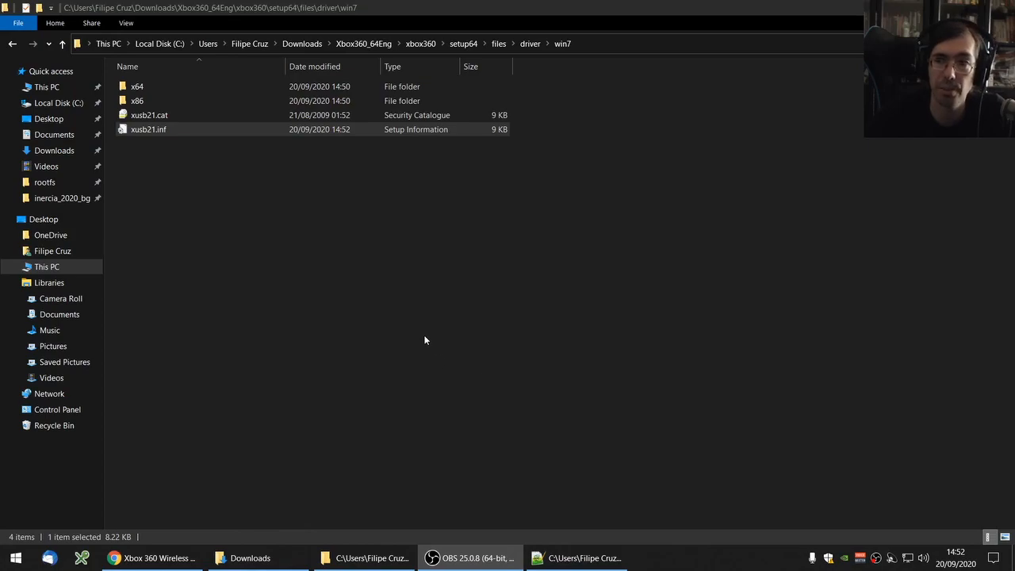
right_click(149, 129)
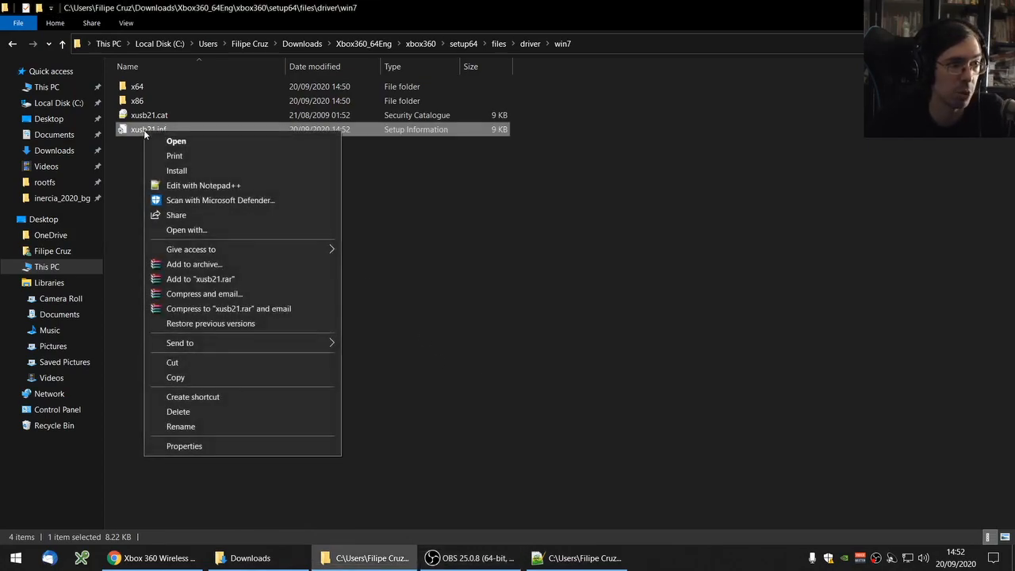
mouse_move(176, 170)
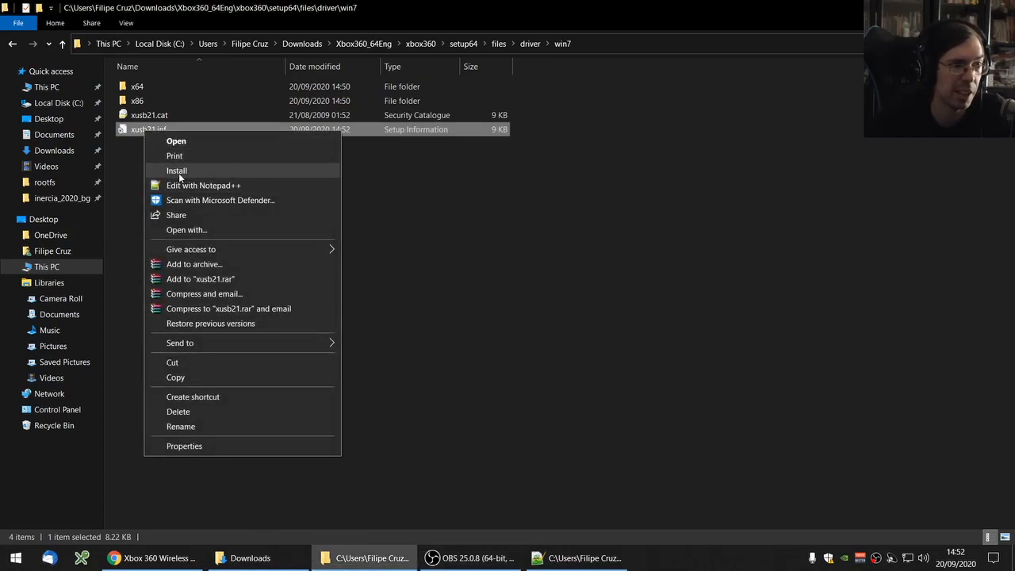
left_click(176, 171)
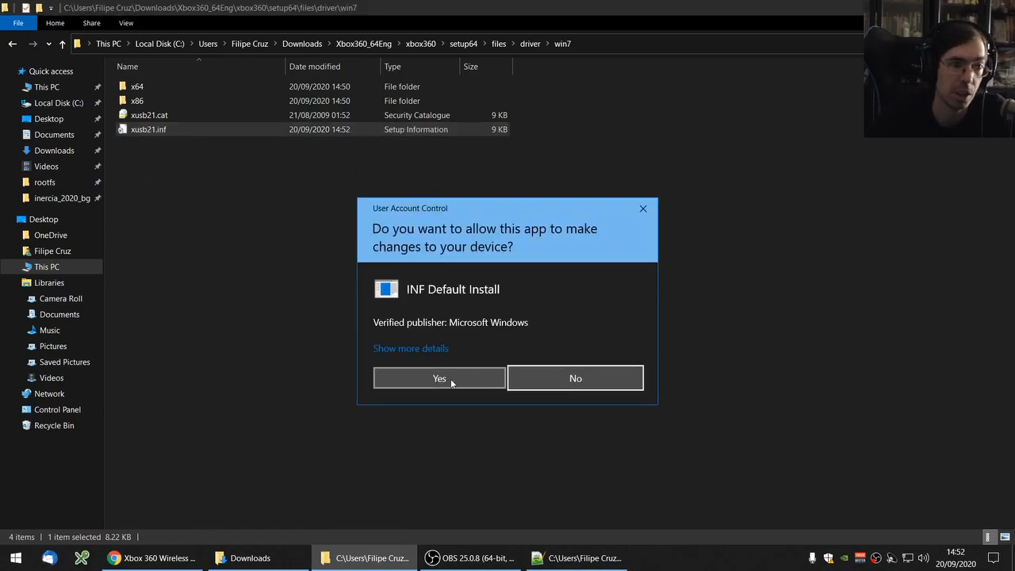
left_click(440, 379)
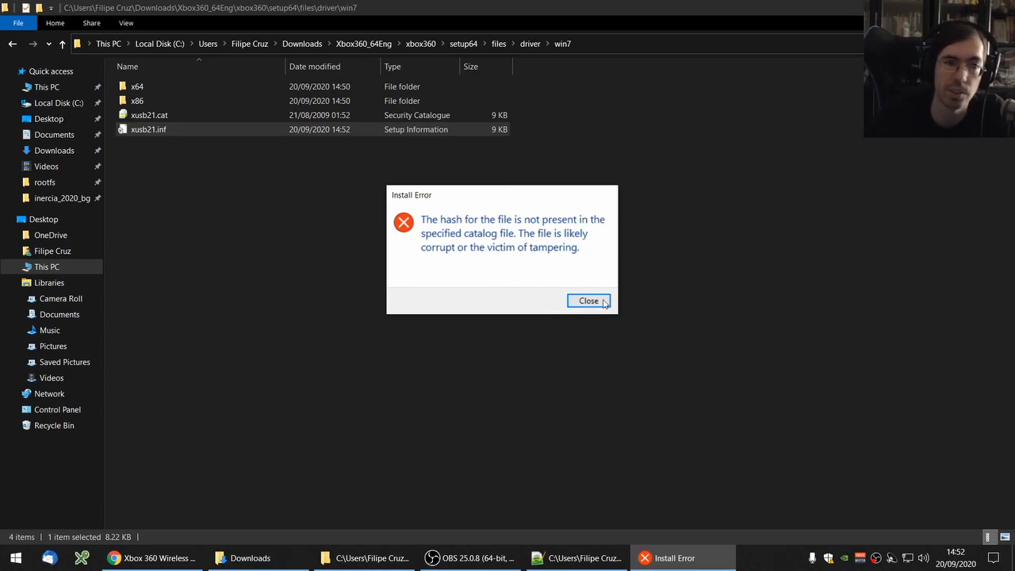
left_click(588, 301)
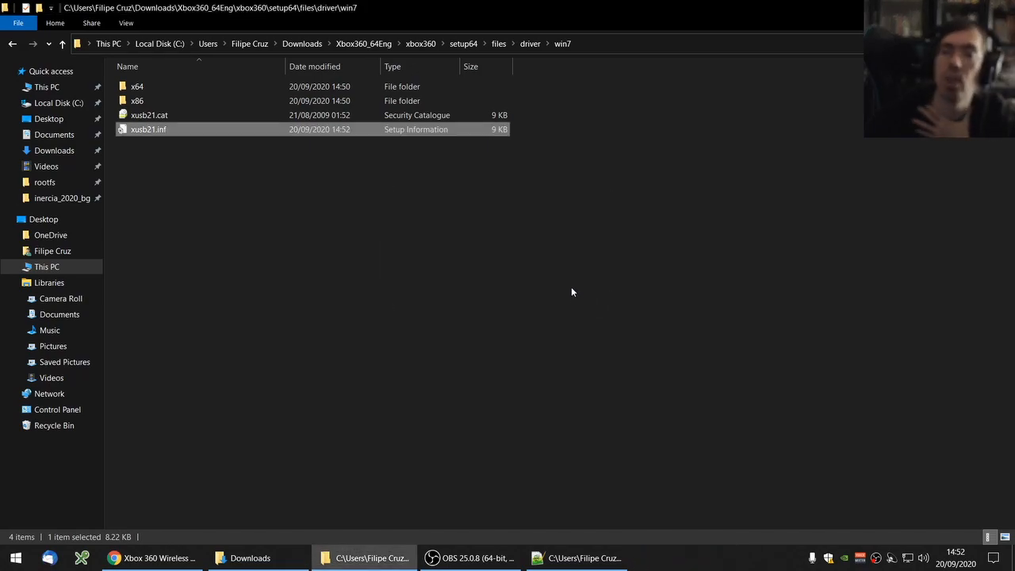
mouse_move(568, 297)
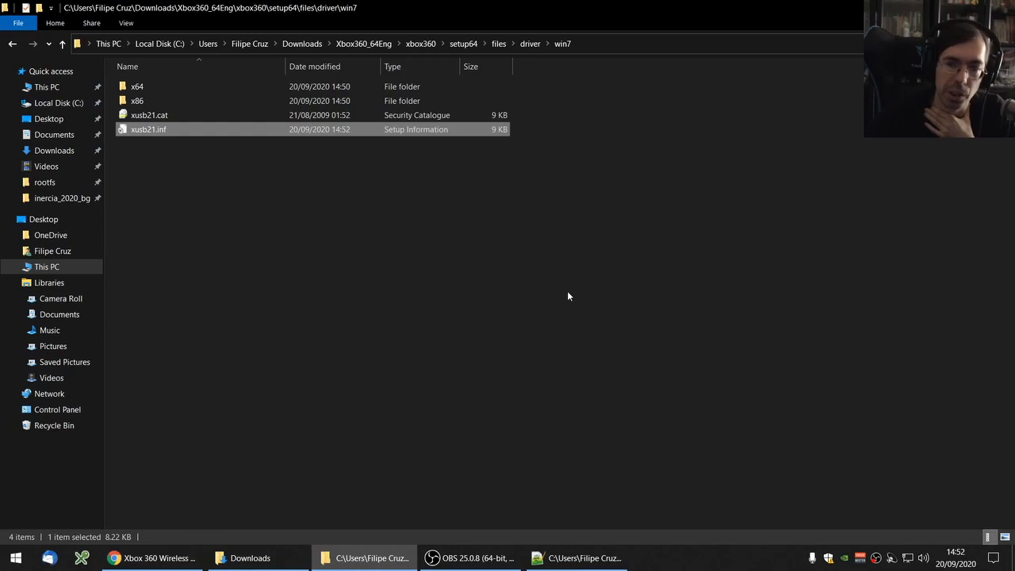
mouse_move(393, 324)
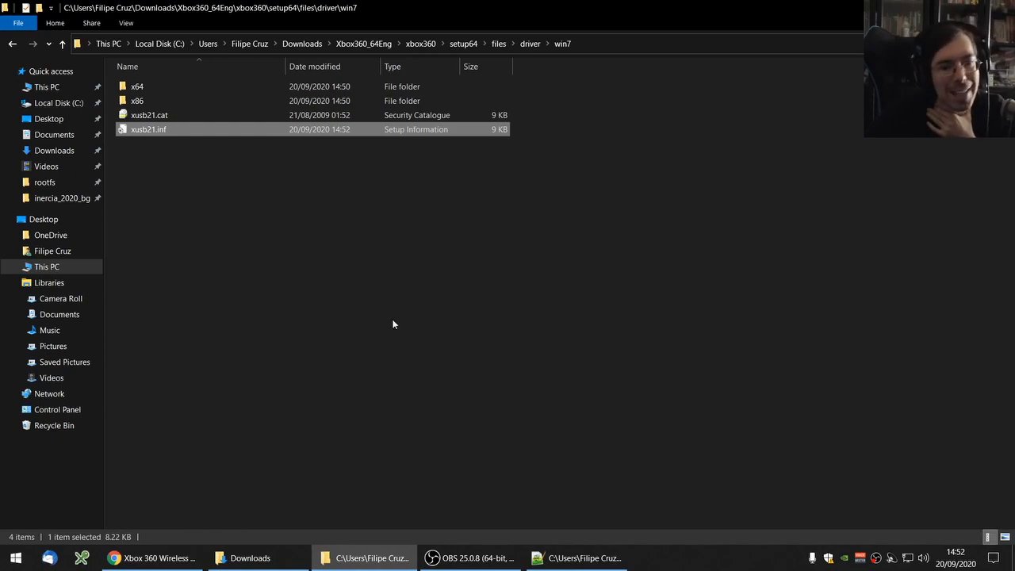
mouse_move(980, 292)
type("cmd")
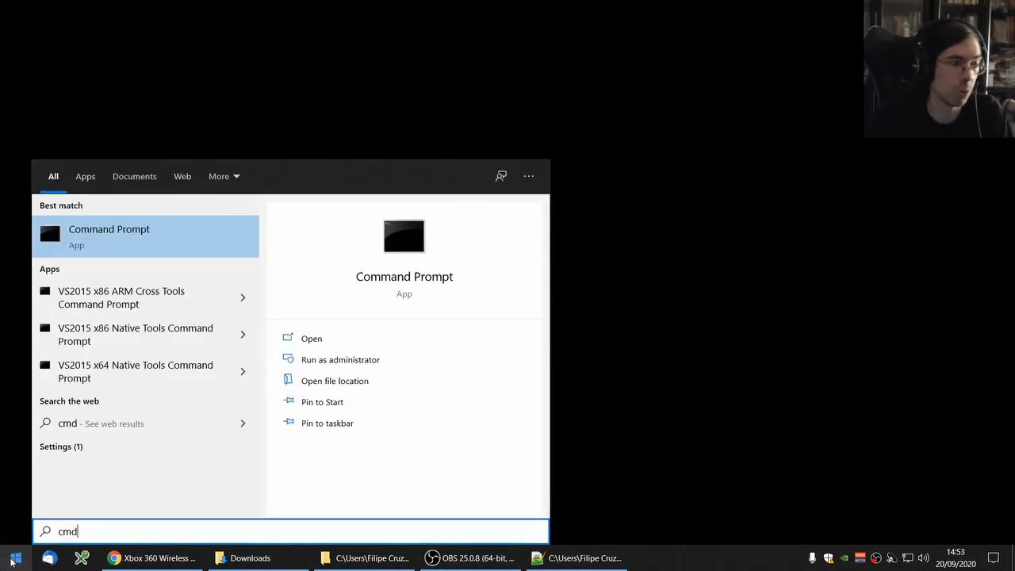
- Launch Command Prompt as administrator and bring its window forward
right_click(109, 234)
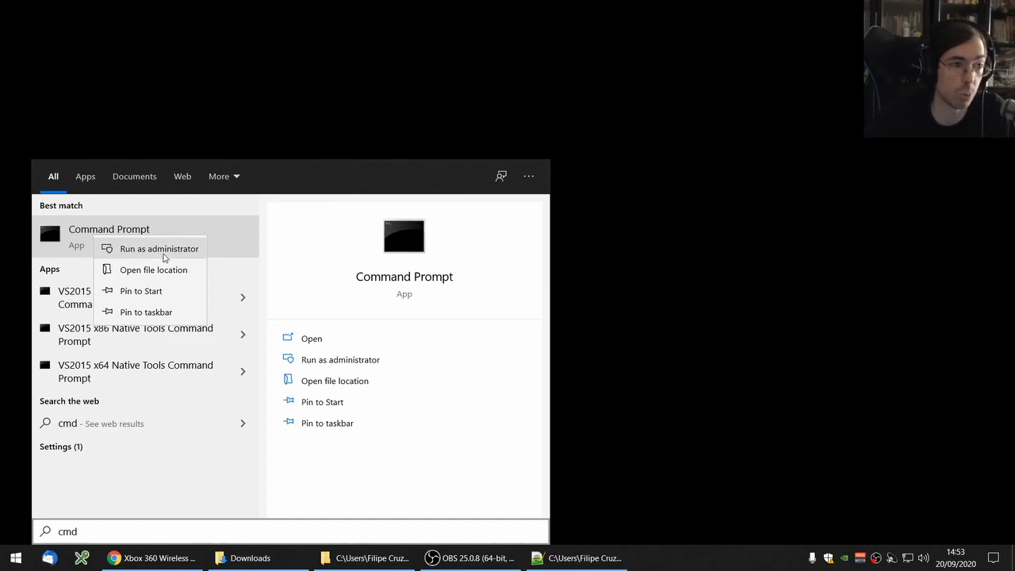
left_click(158, 248)
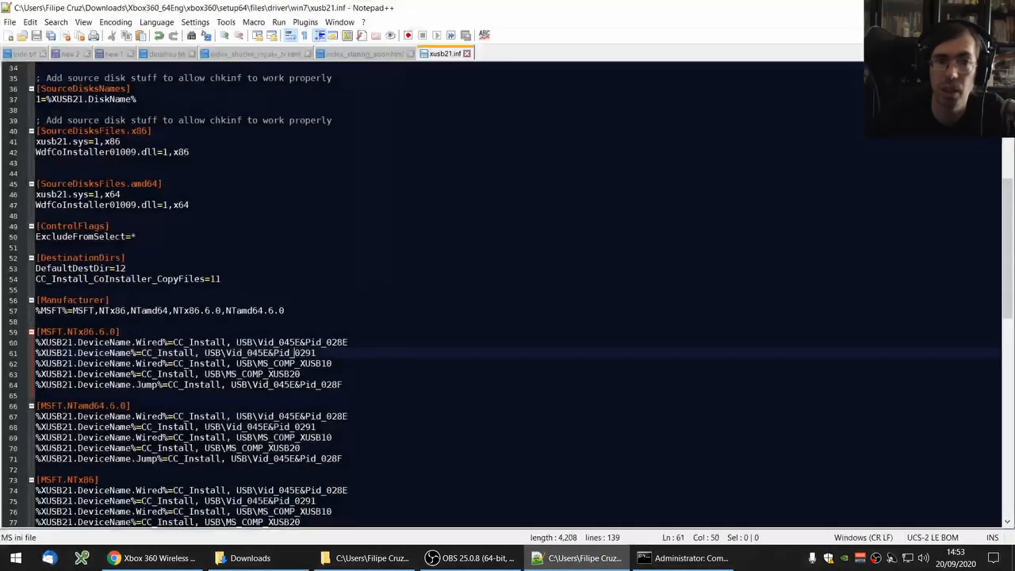
left_click(691, 558)
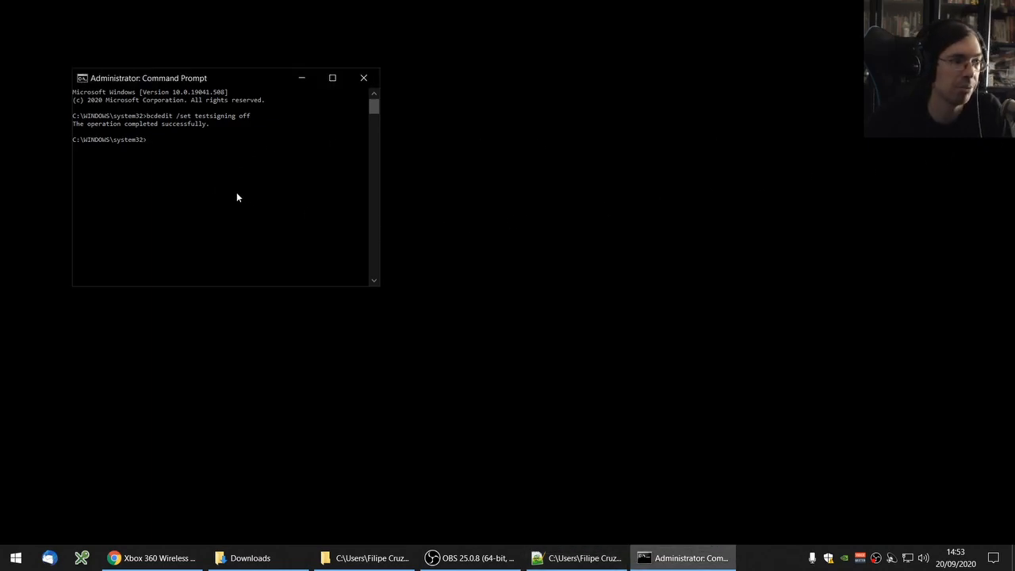
- Run bcdedit /set testsigning on in the administrator Command Prompt
type("bcdedit /set testsigning on")
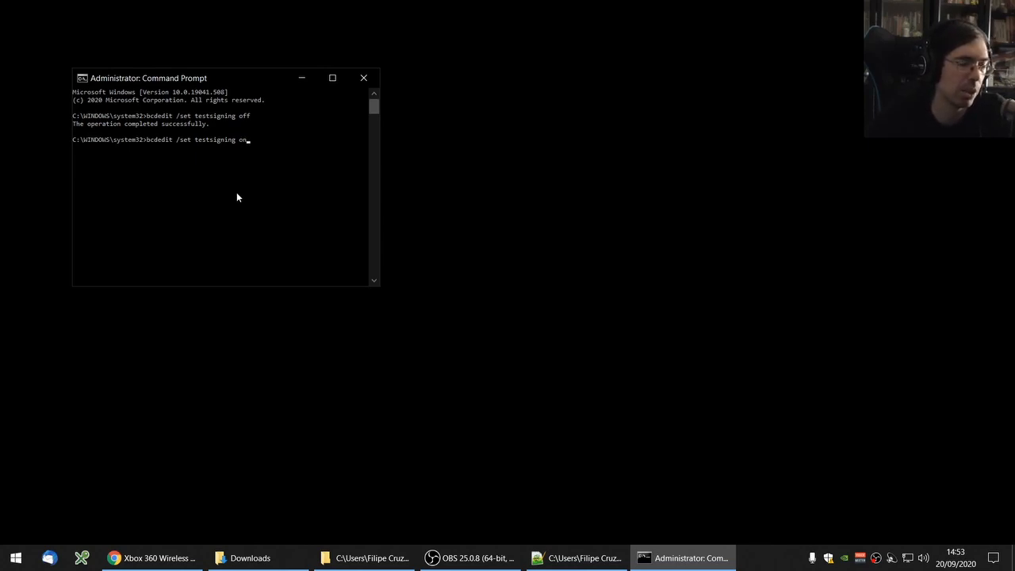
key("enter")
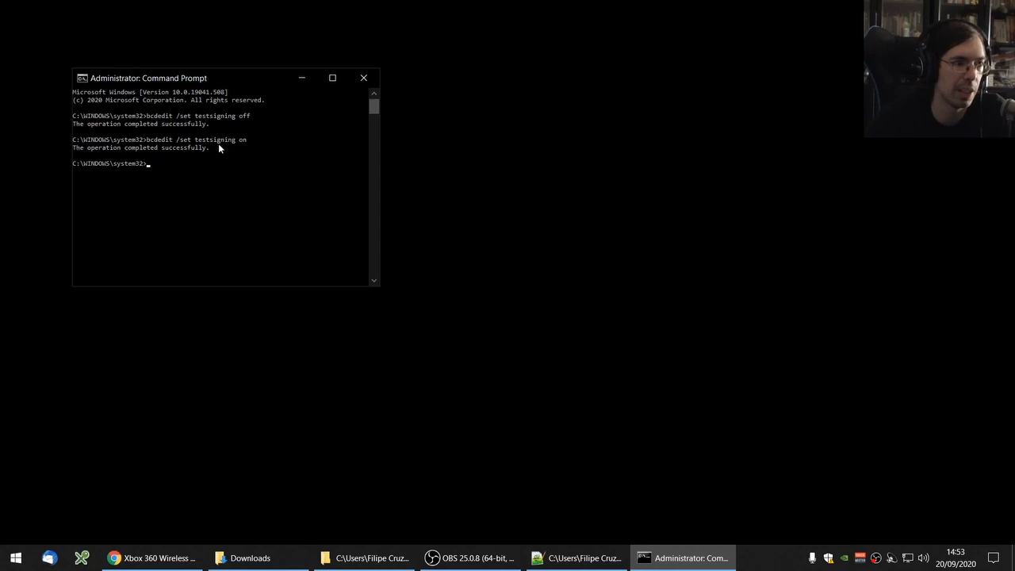
mouse_move(374, 155)
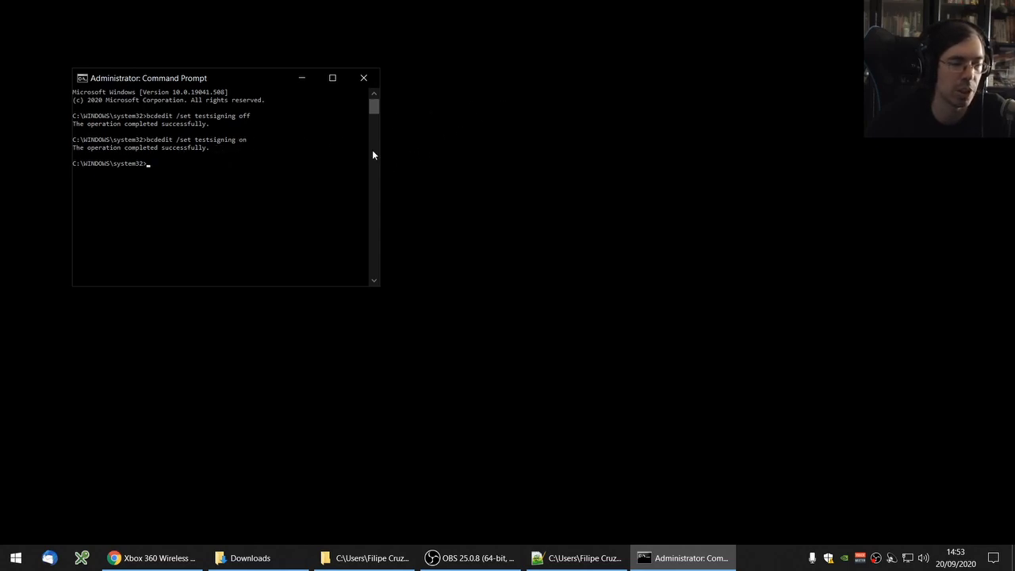
mouse_move(155, 242)
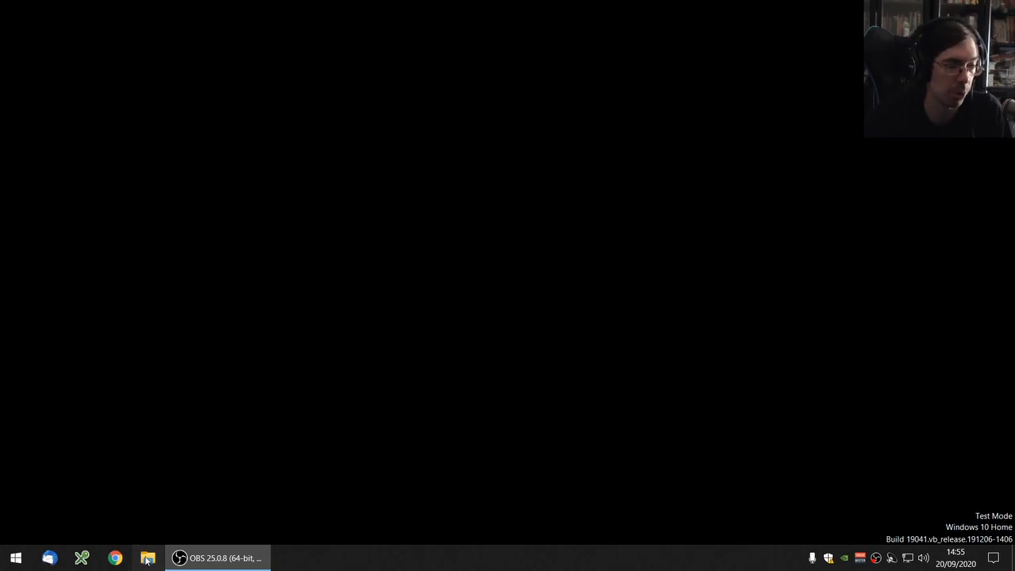
- Browse from Downloads through Xbox360_64Eng and setup64 to the win7 driver folder
left_click(147, 558)
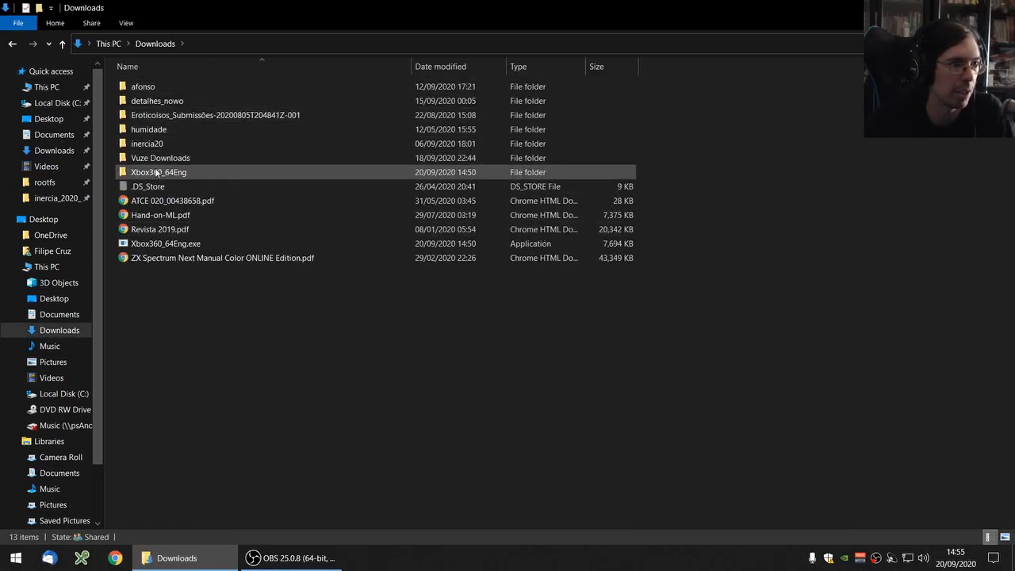
double_click(159, 172)
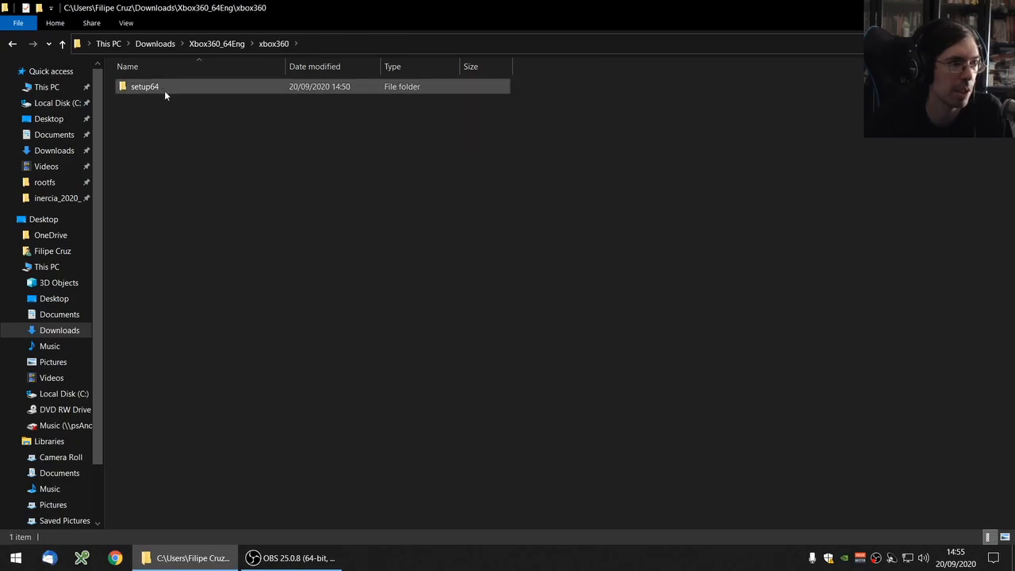
double_click(144, 86)
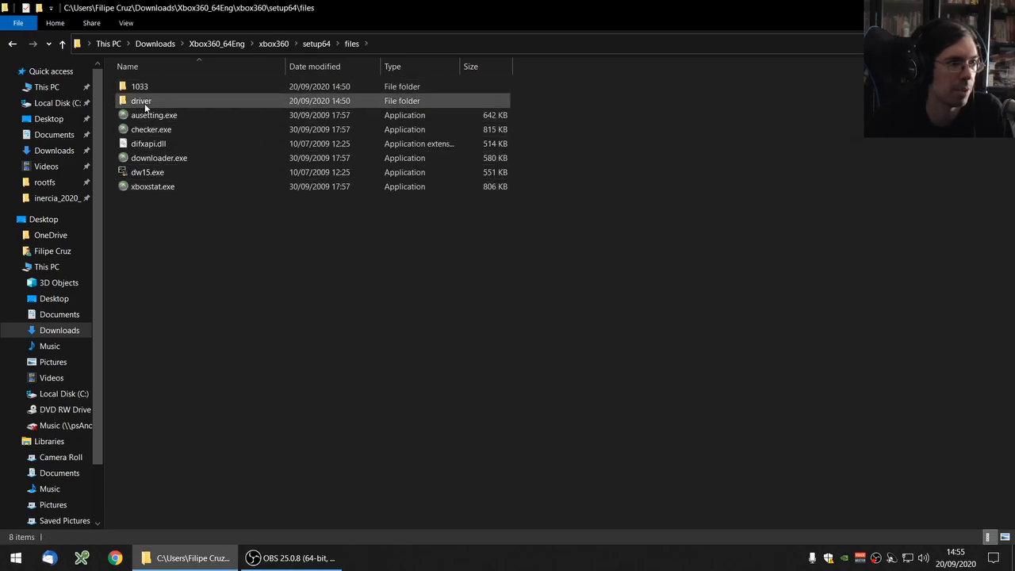
double_click(141, 101)
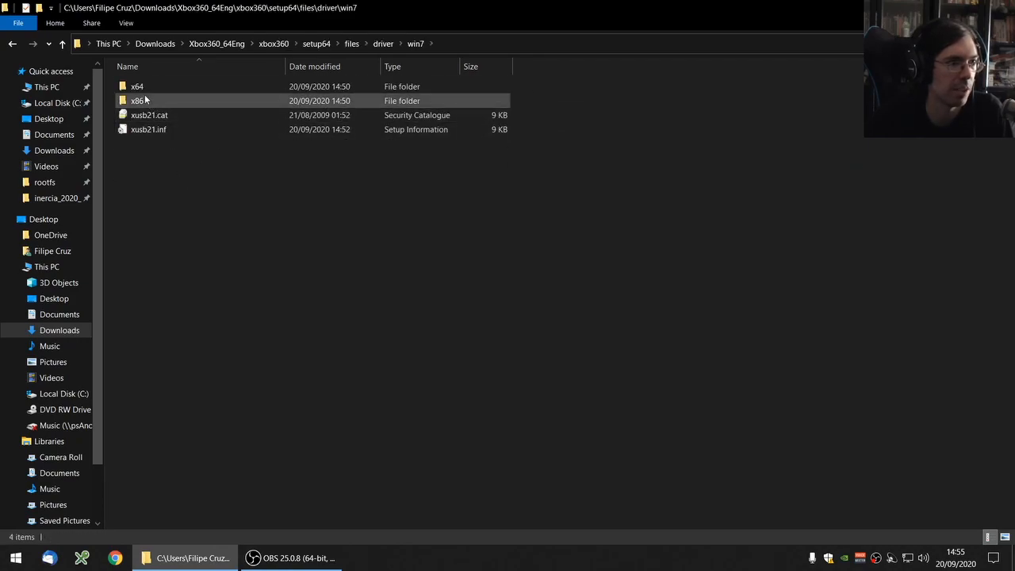
- Install xusb21.inf, approving the admin prompt and the unverified-driver warning
right_click(149, 129)
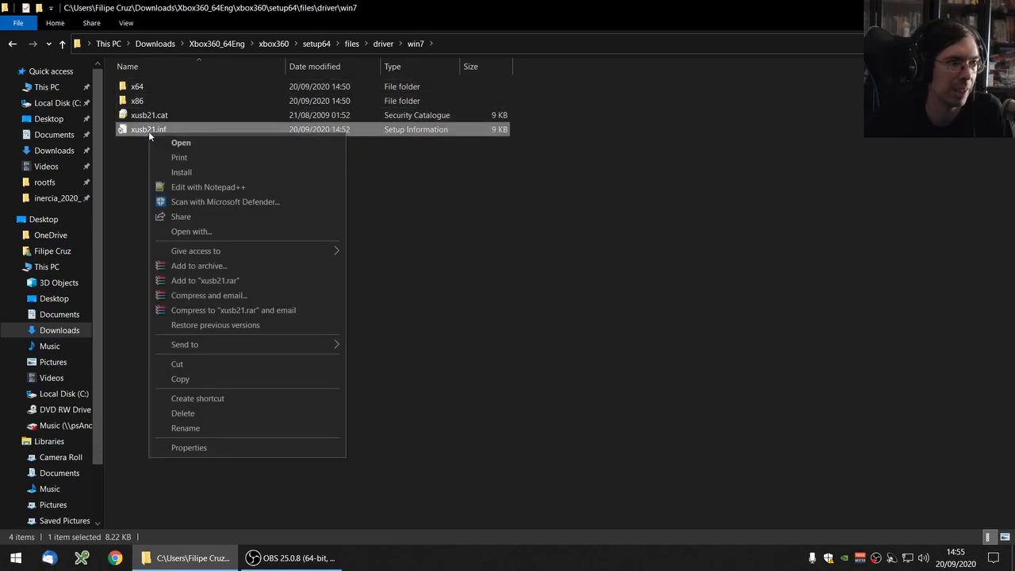
left_click(182, 172)
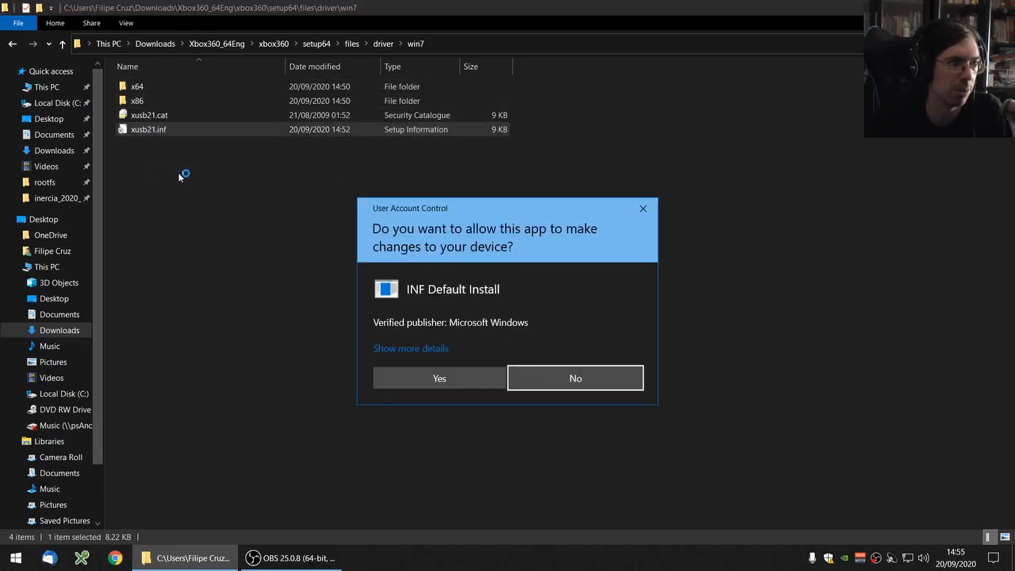
left_click(440, 378)
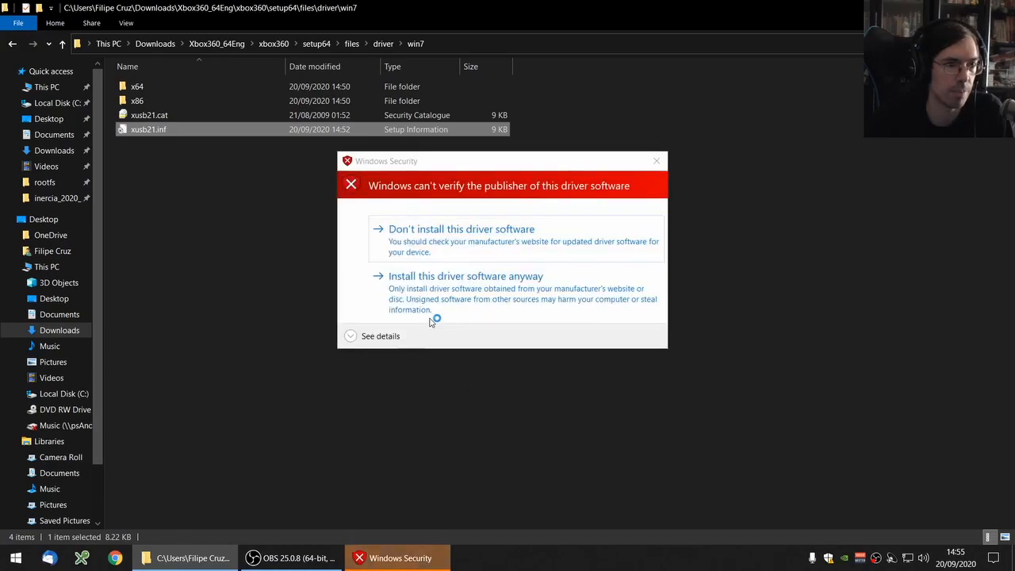
left_click(465, 276)
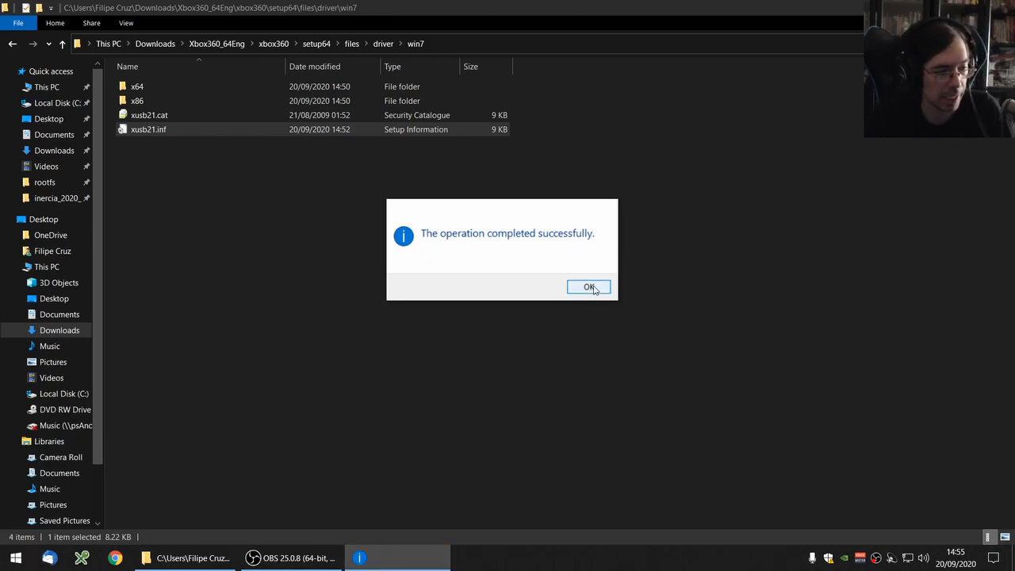
left_click(589, 288)
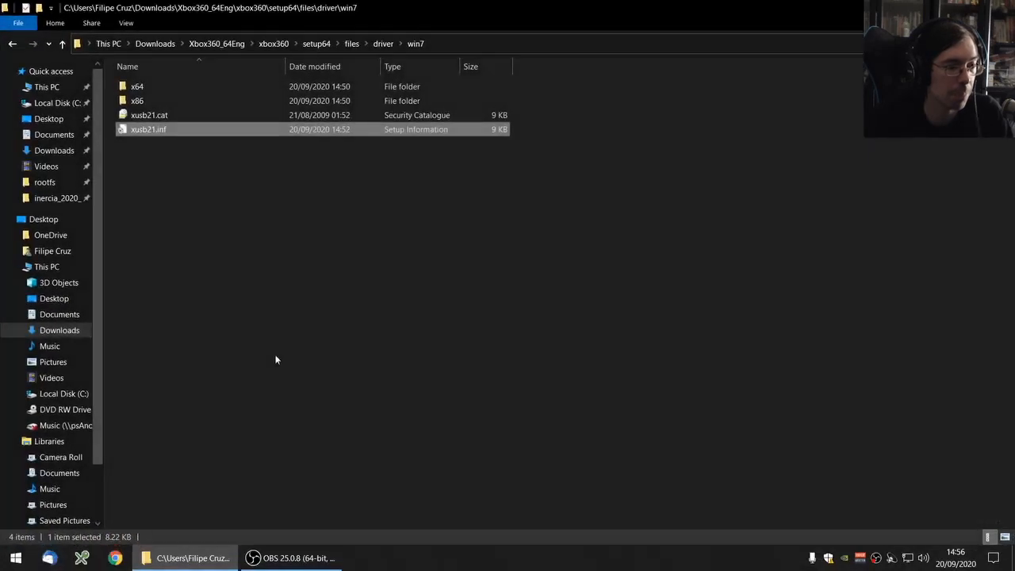
- Return to Downloads and open Update Drivers for the Xbox 360 Wireless Receiver for Windows
left_click(155, 44)
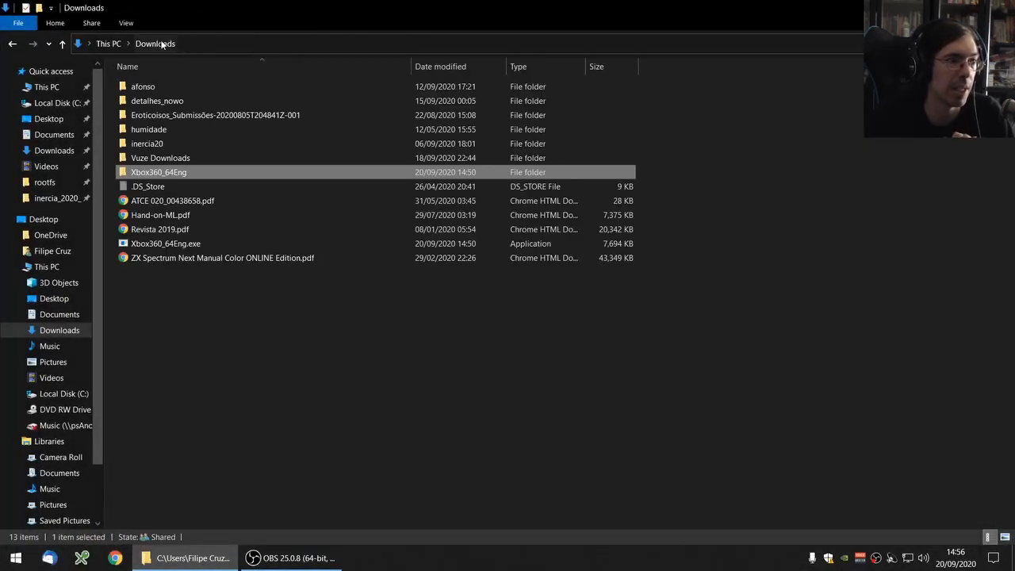
left_click(165, 243)
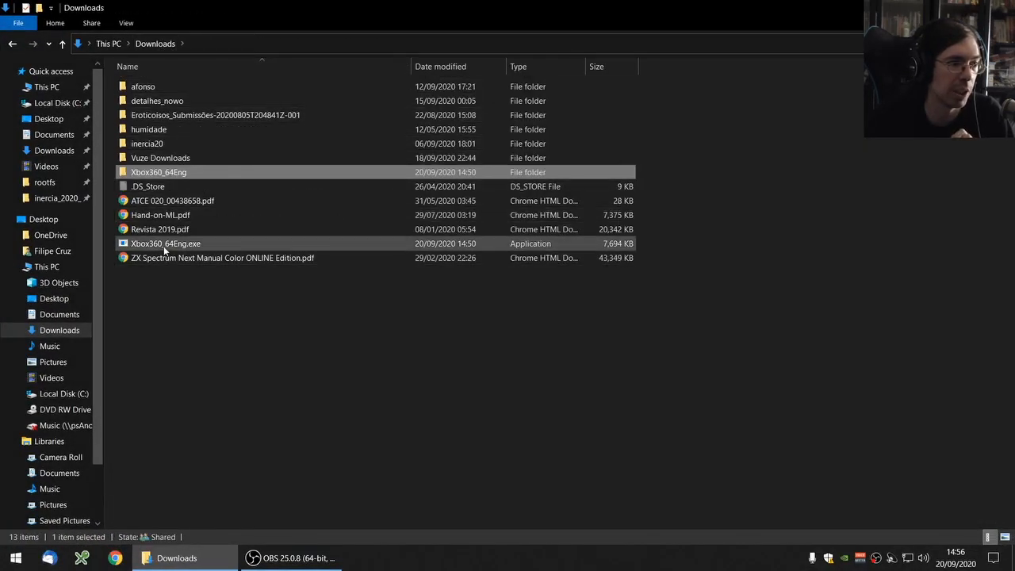
mouse_move(166, 243)
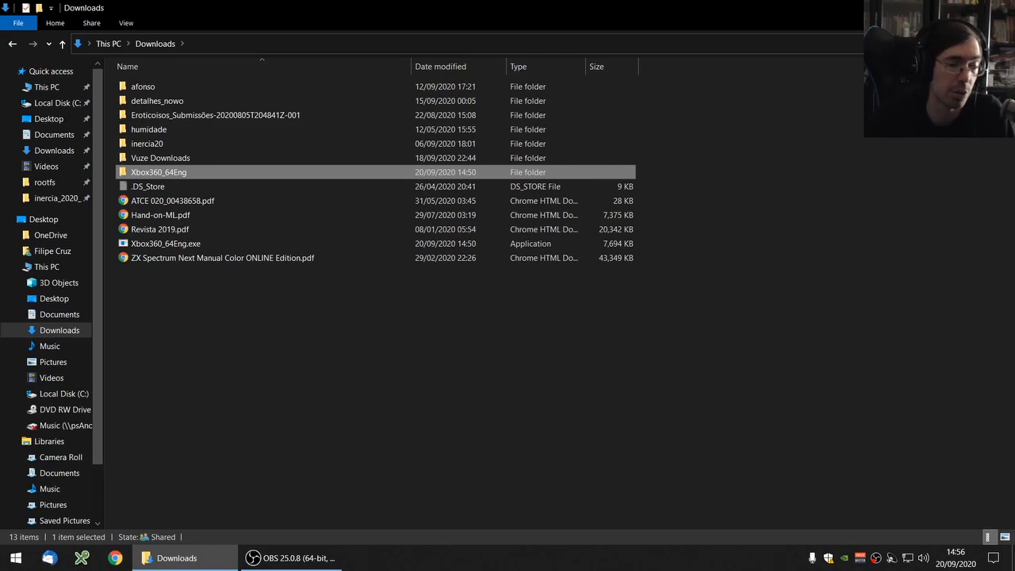
left_click(15, 558)
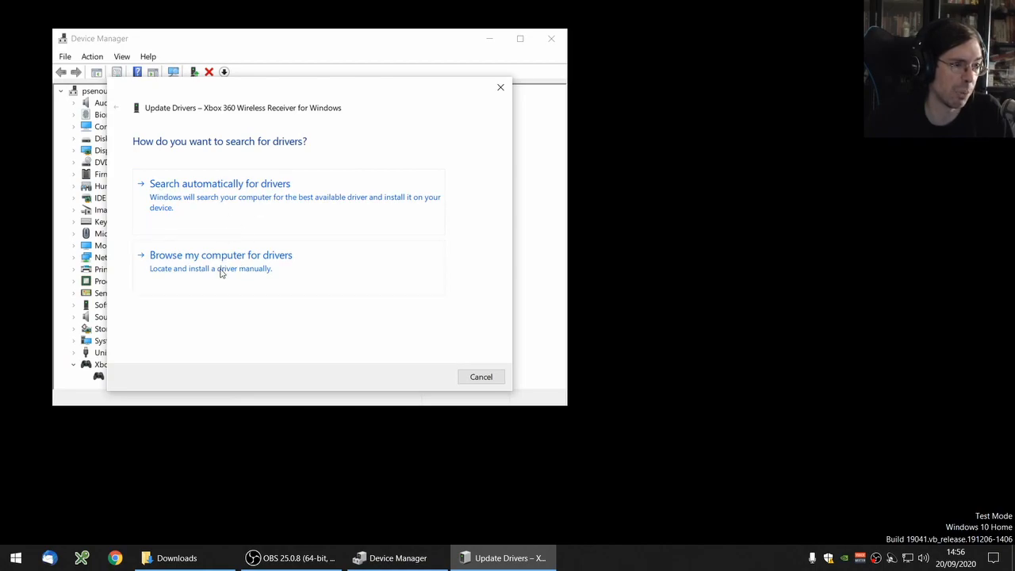
- Pick the Xbox 360 Wireless Receiver driver from the list, install it, and close the wizard
left_click(221, 255)
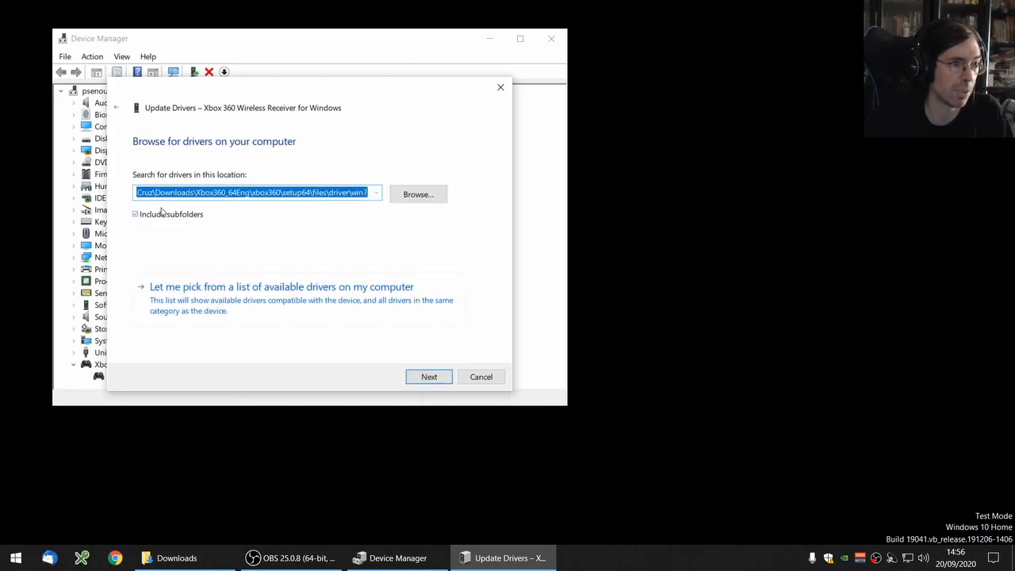
left_click(282, 286)
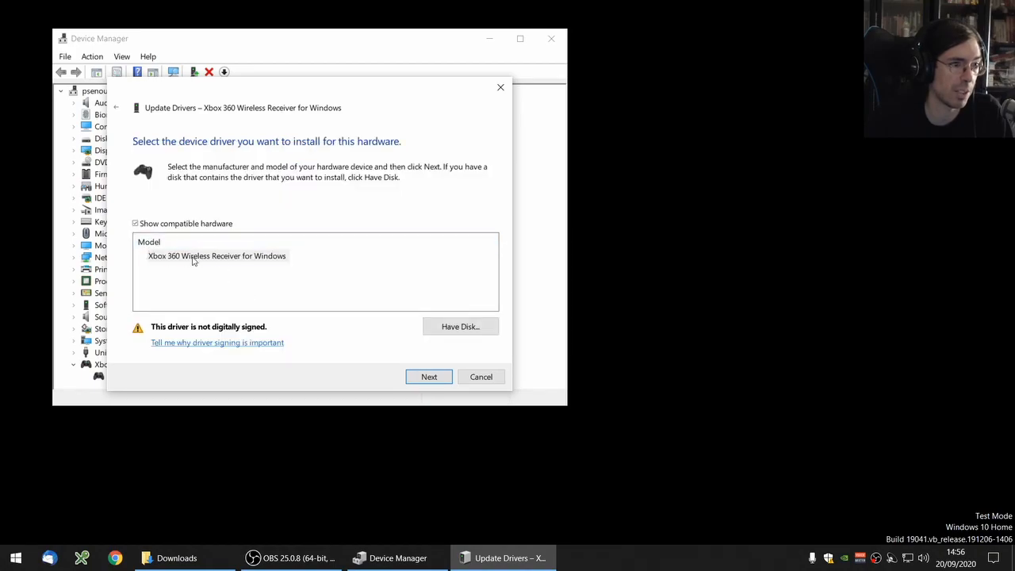
left_click(429, 377)
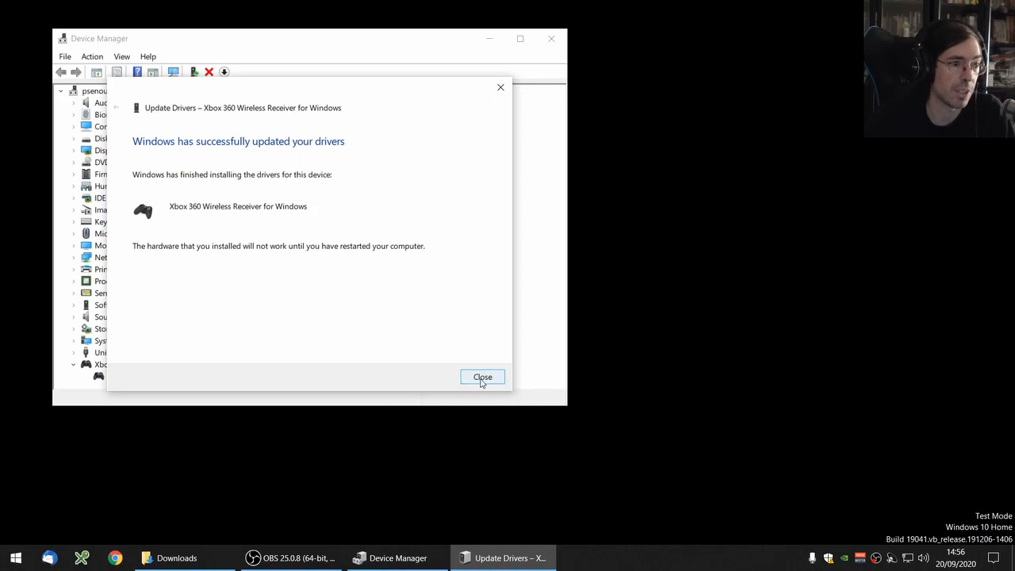
left_click(482, 377)
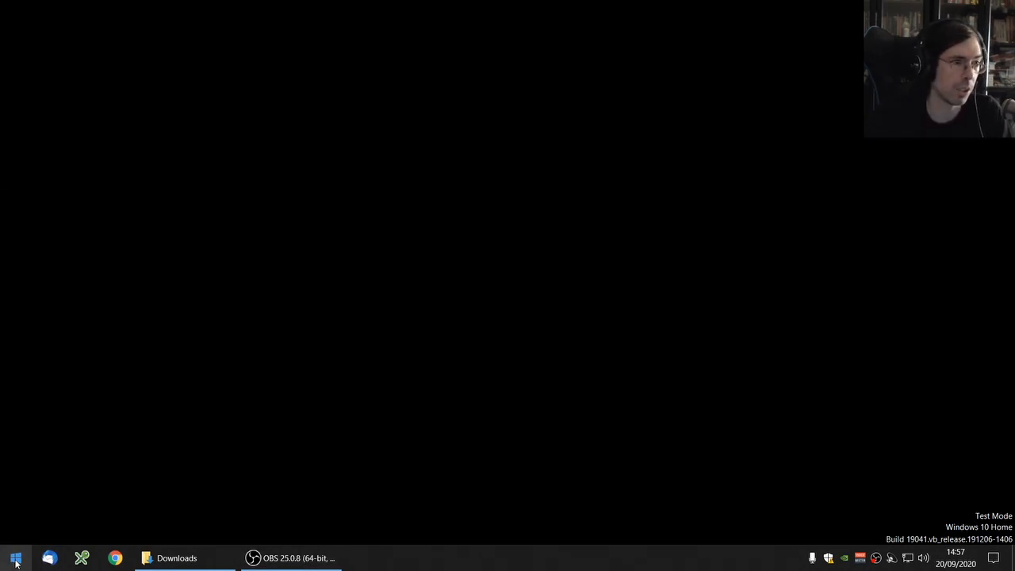
- Search cmd, launch Command Prompt as administrator, and run bcdedit /set testsigning off
type("cmd")
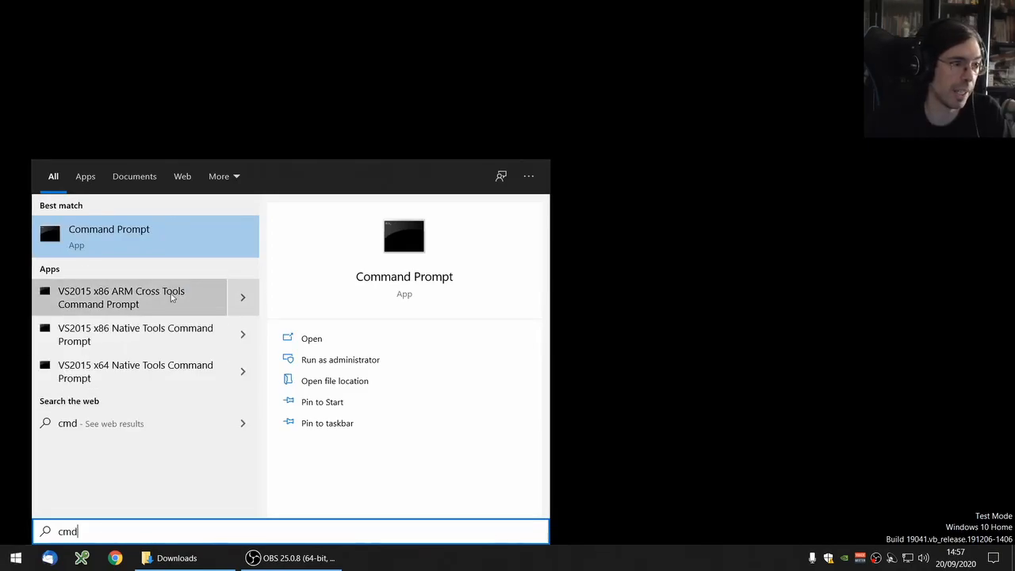
right_click(109, 235)
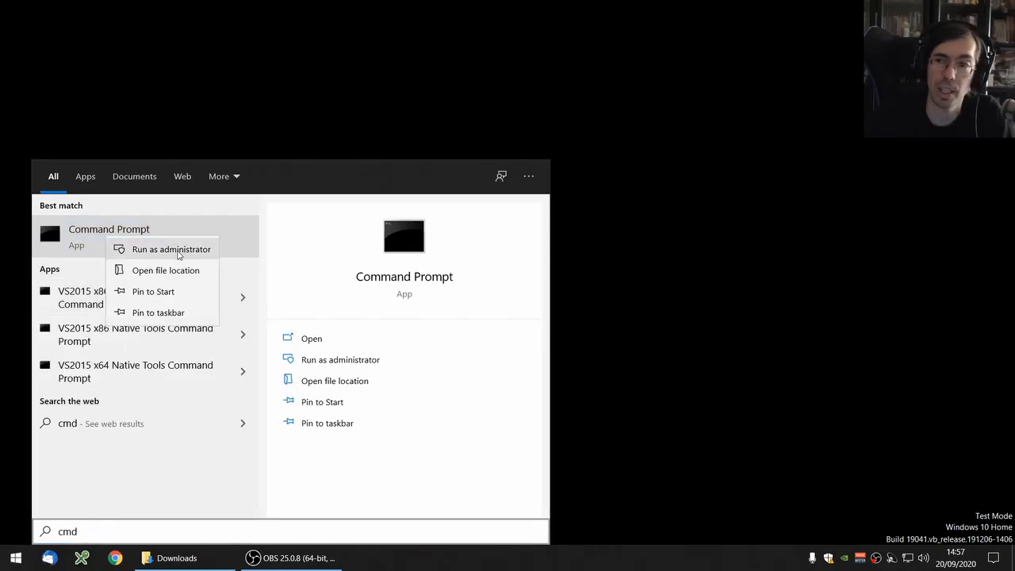
left_click(171, 249)
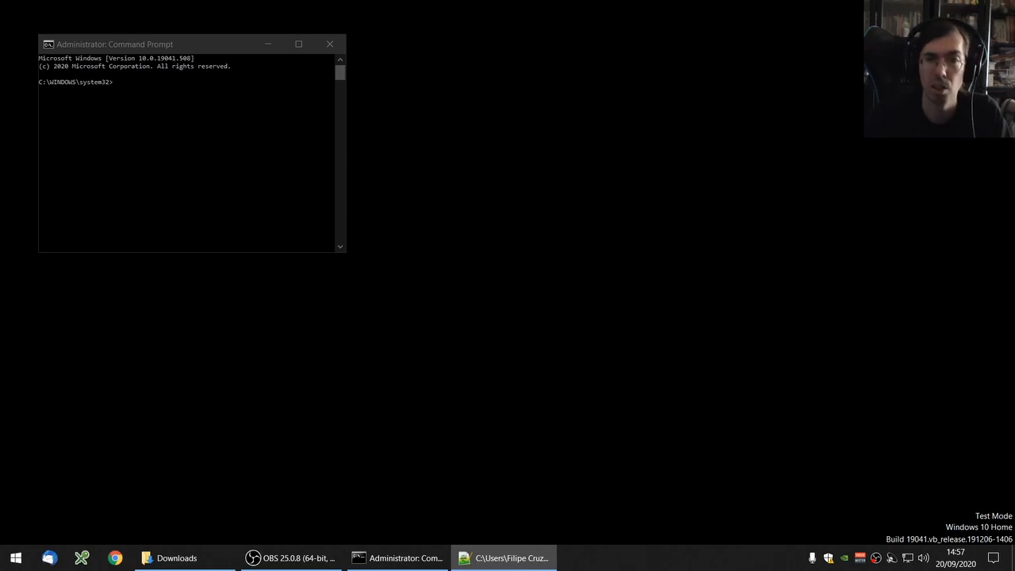
type("bcdedit /set testsigning off")
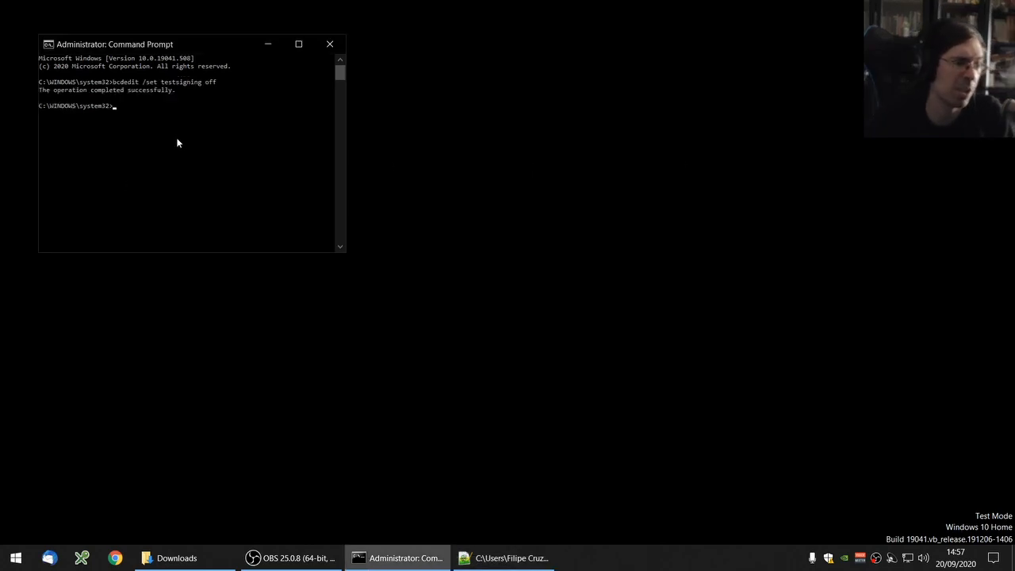
mouse_move(220, 88)
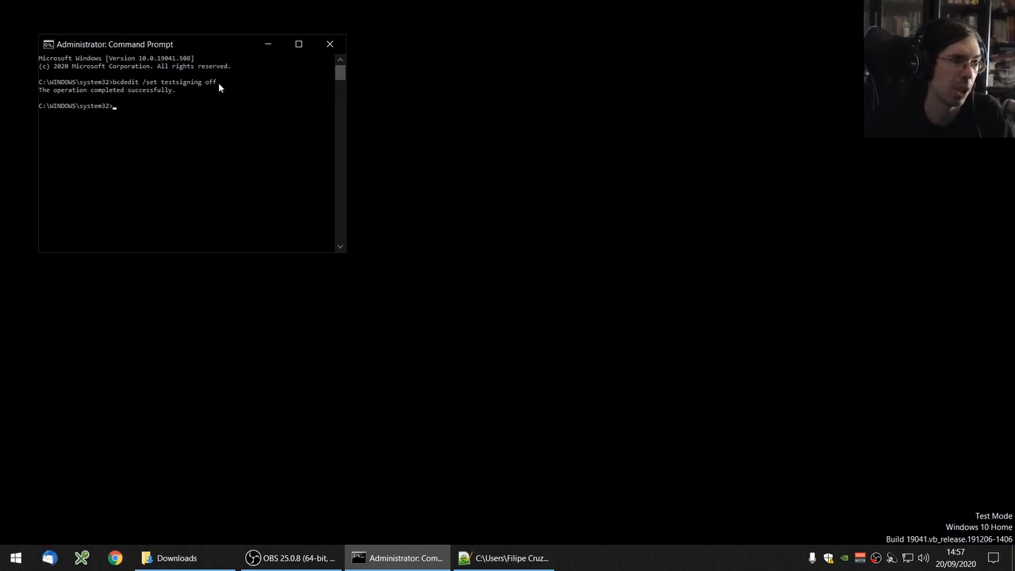
left_click(329, 43)
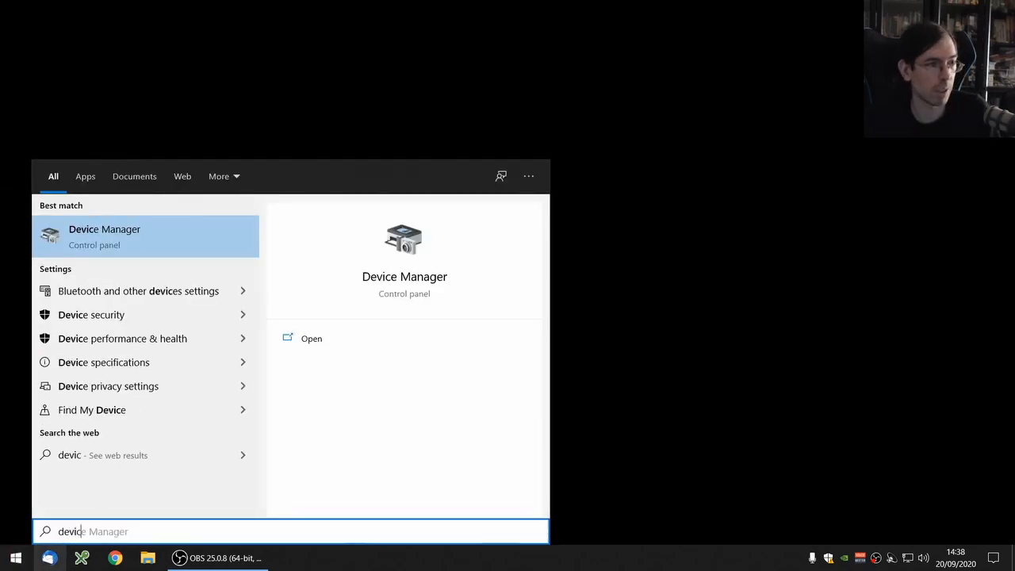
- Launch Device Manager from the Start search results
left_click(104, 237)
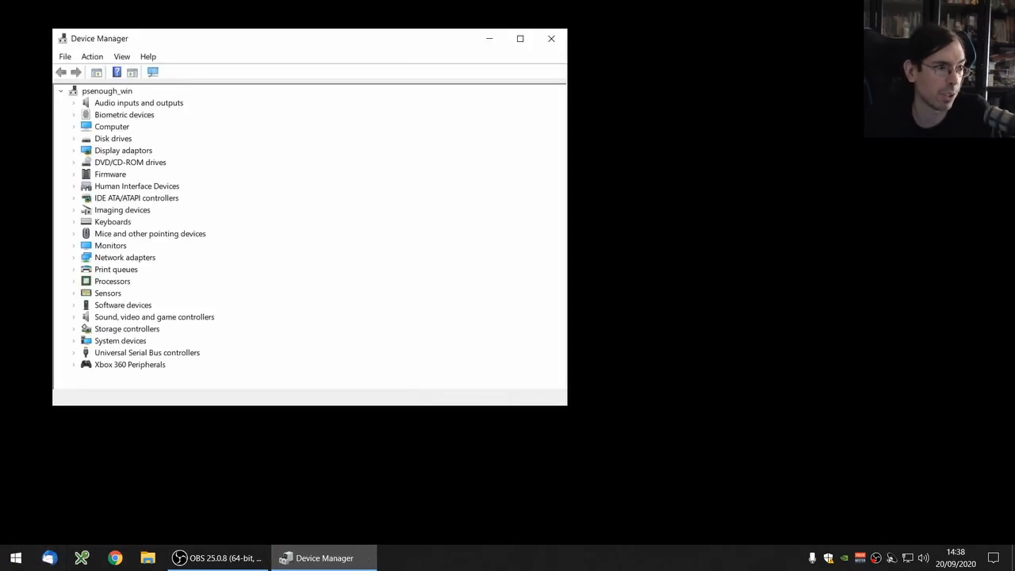